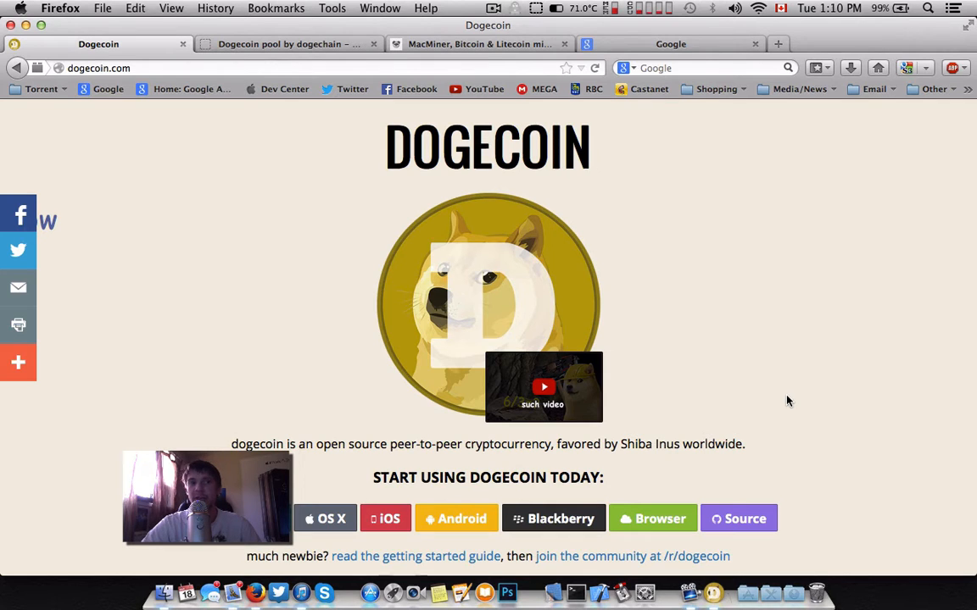
pyautogui.moveTo(719, 391)
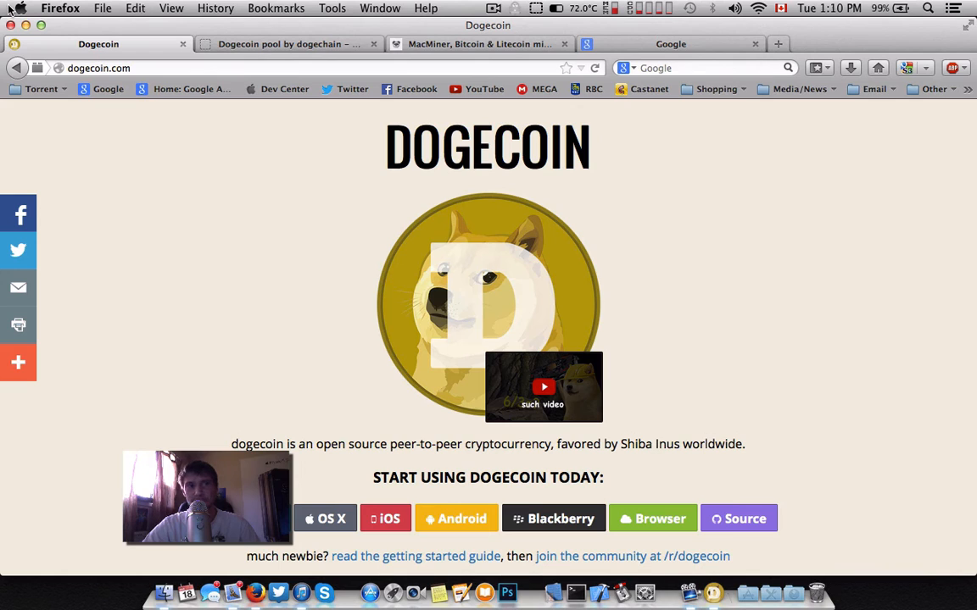
# Search Google for 'dogecoin', open dogecoin.com, and scroll to its download and community sections.
pyautogui.click(20, 8)
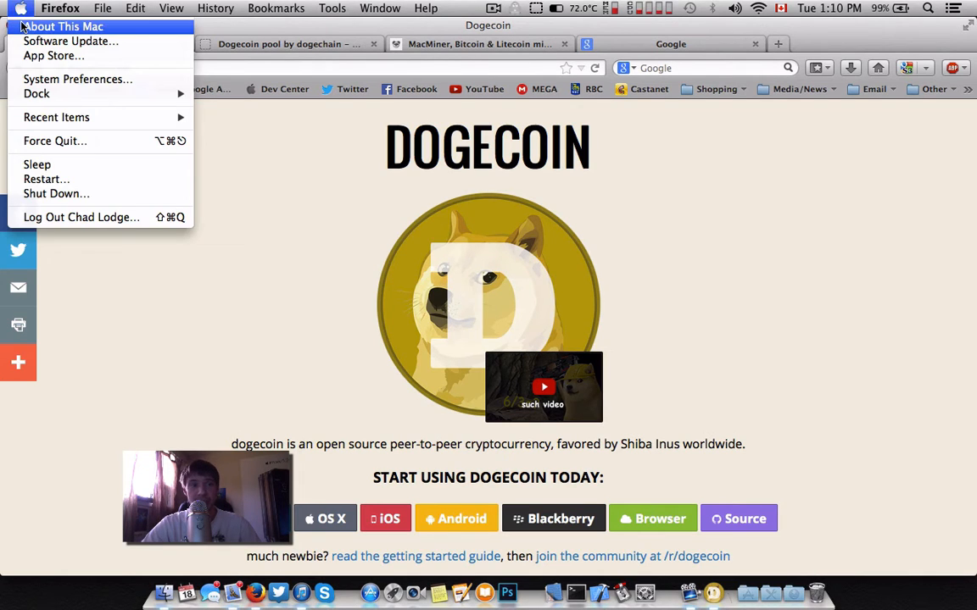
pyautogui.click(63, 26)
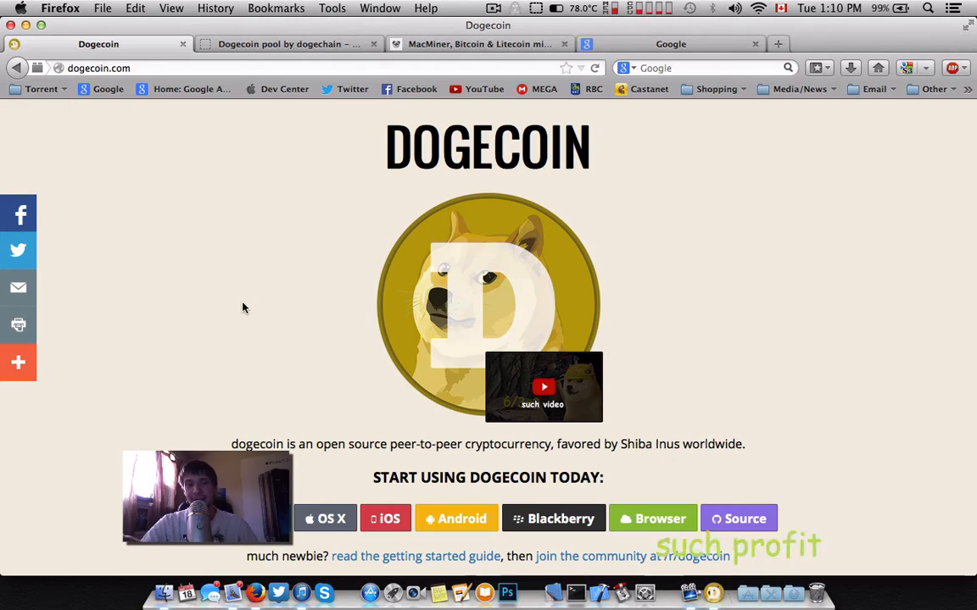
pyautogui.moveTo(229, 359)
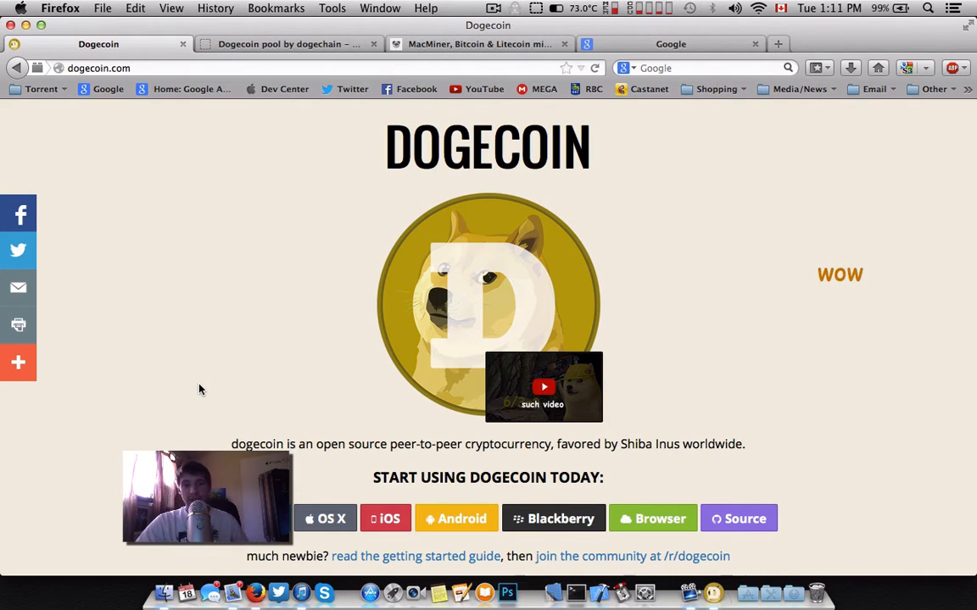
pyautogui.moveTo(185, 348)
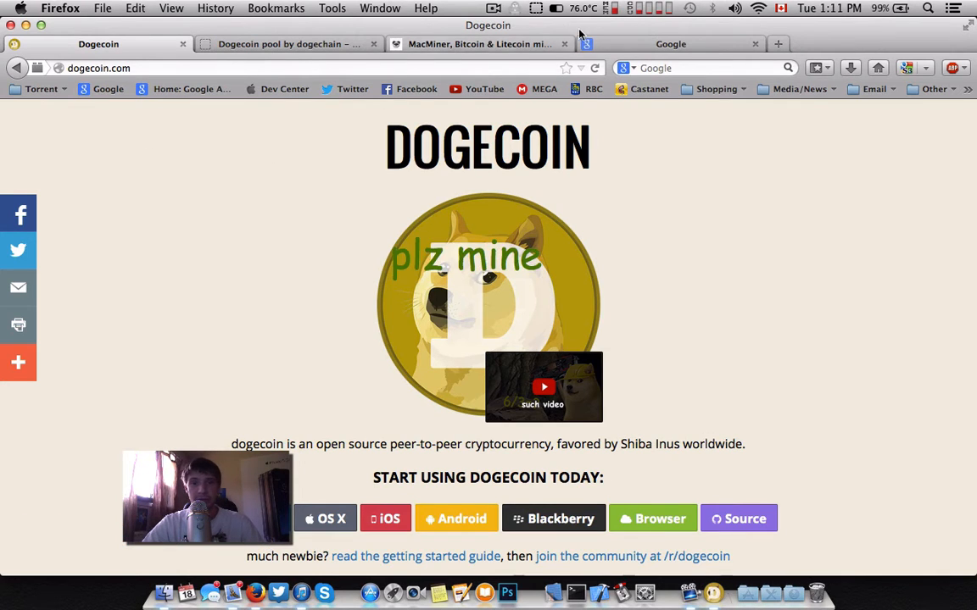
pyautogui.click(670, 44)
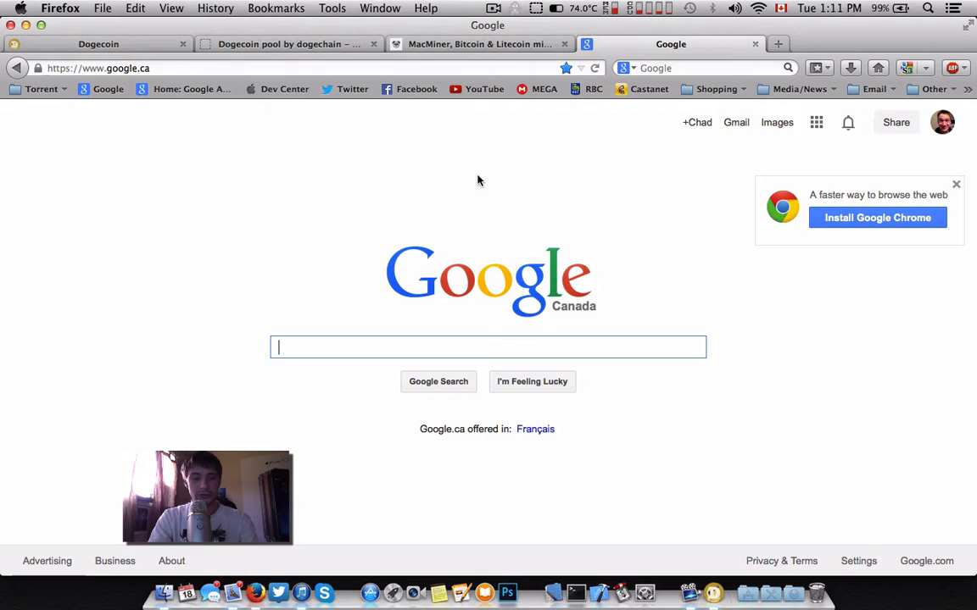
pyautogui.write('dogecoin')
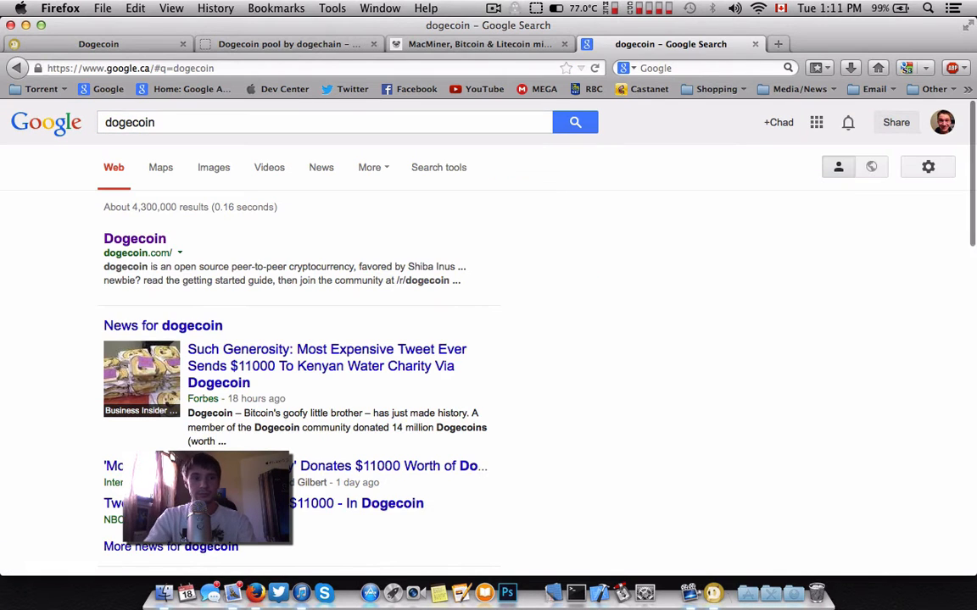
pyautogui.click(134, 239)
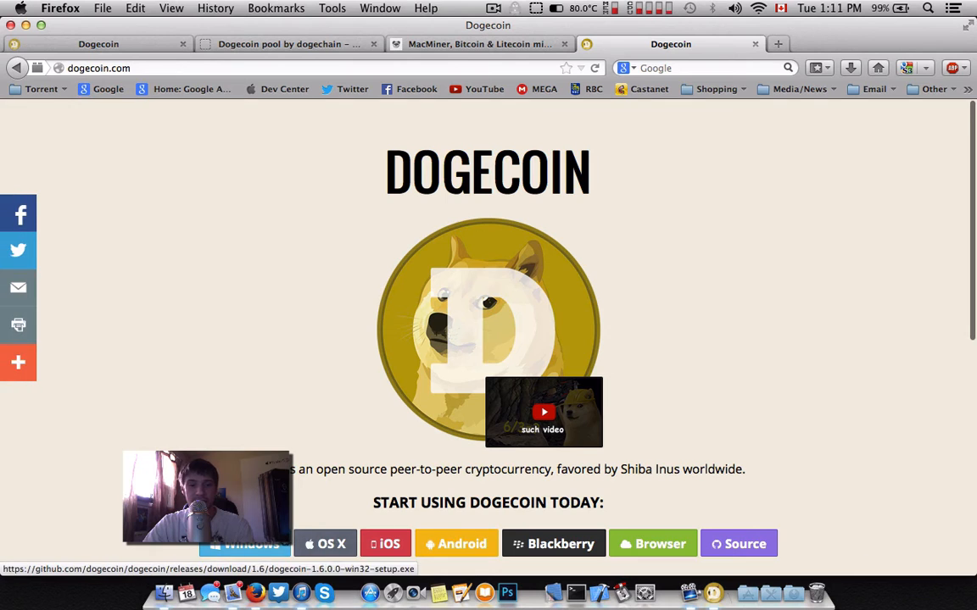
pyautogui.scroll(-3)
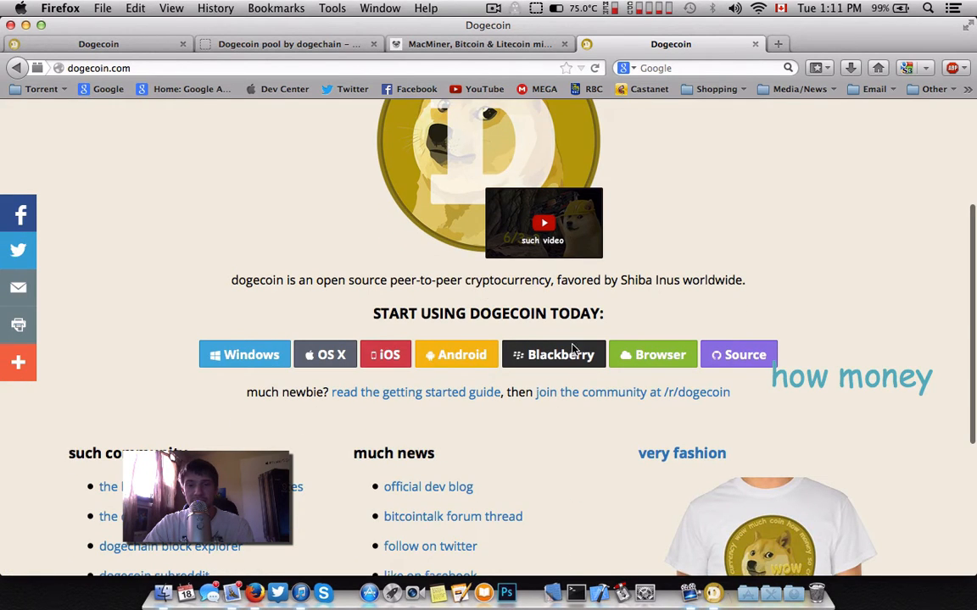
pyautogui.scroll(-3)
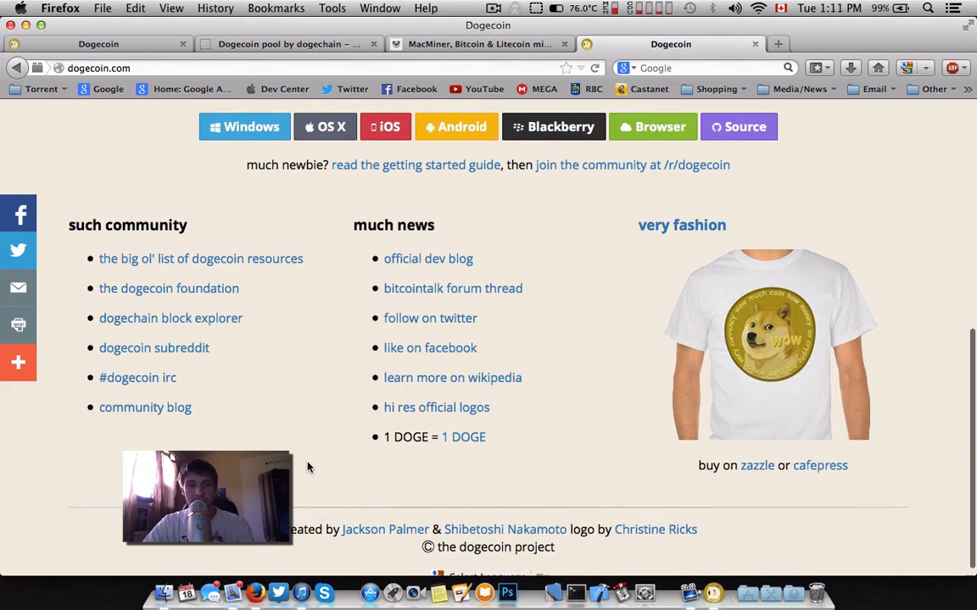
pyautogui.scroll(3)
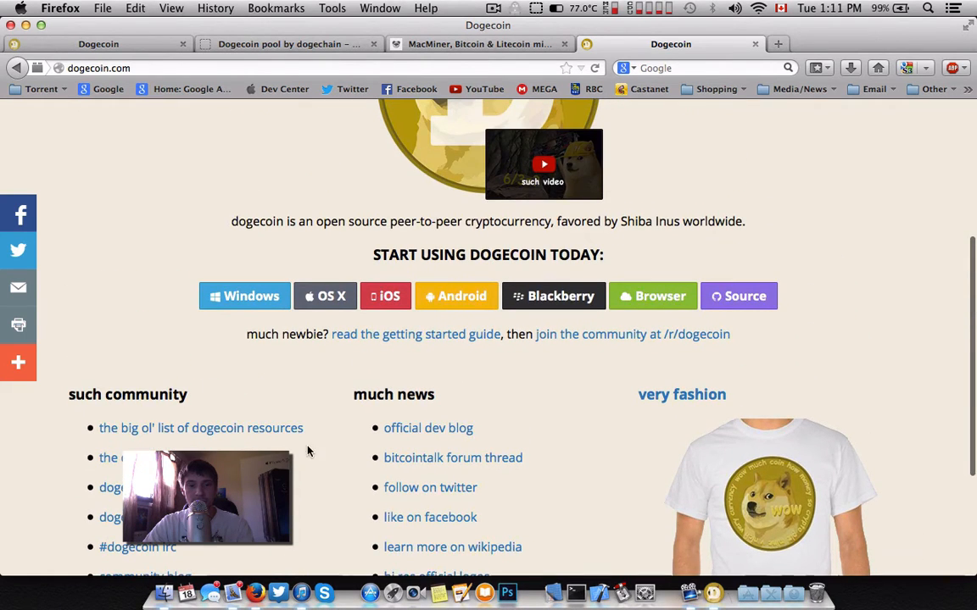
pyautogui.click(718, 589)
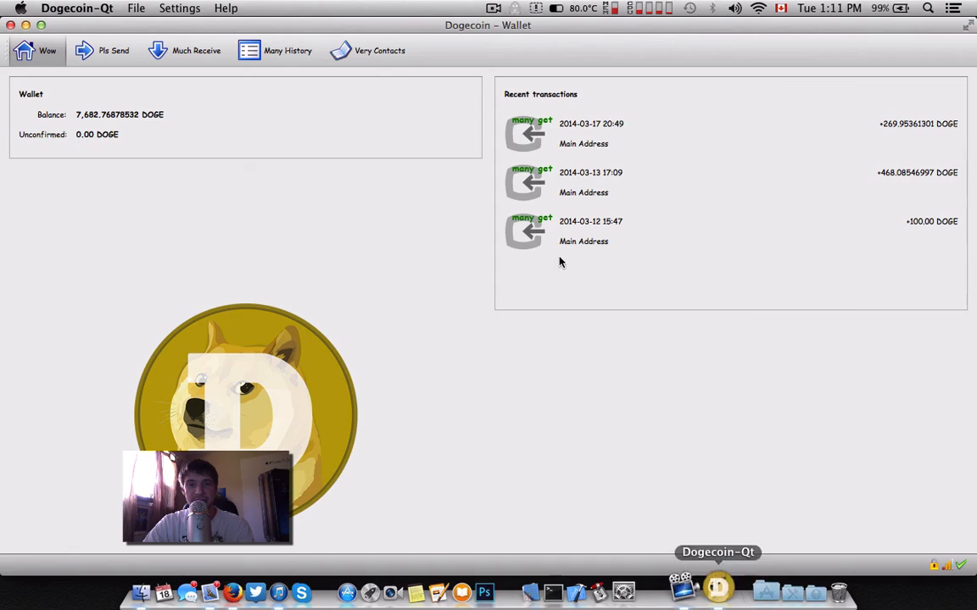
pyautogui.moveTo(424, 411)
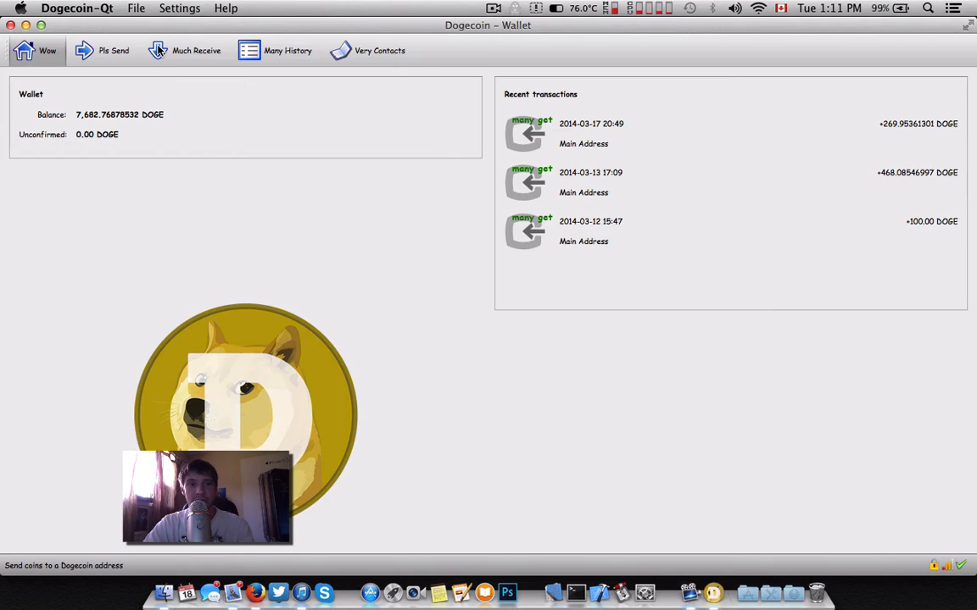
pyautogui.click(195, 50)
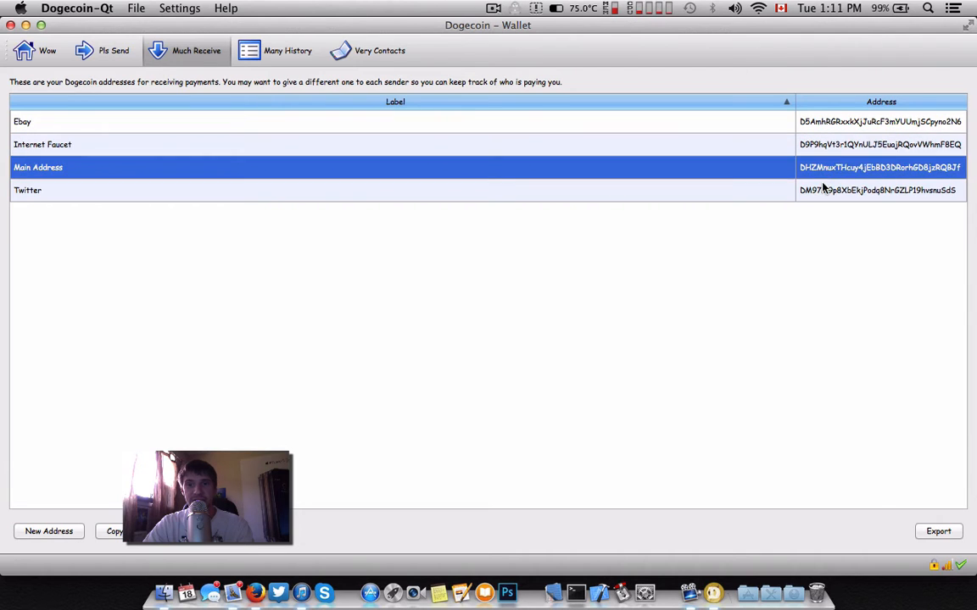
pyautogui.click(28, 190)
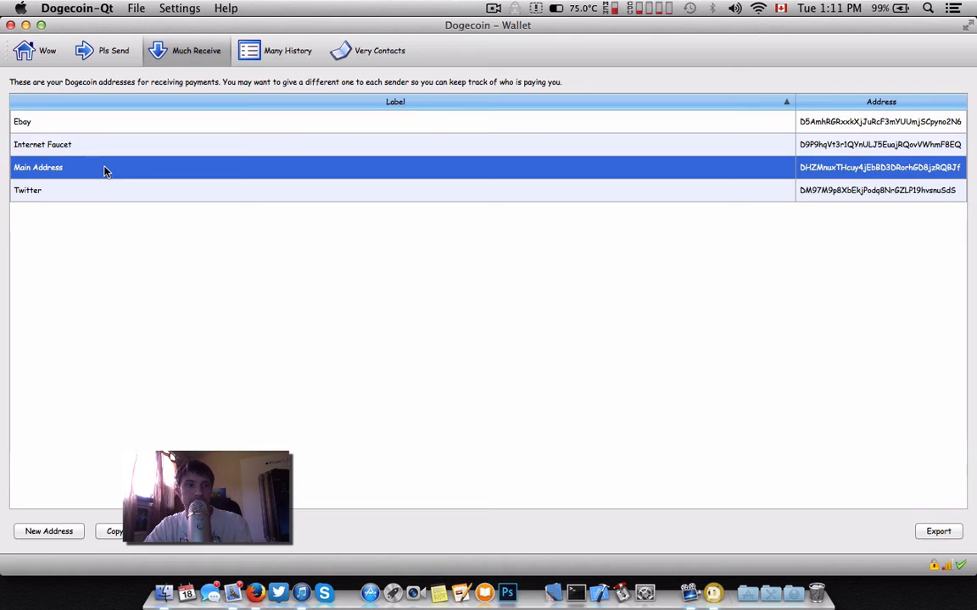
pyautogui.click(36, 50)
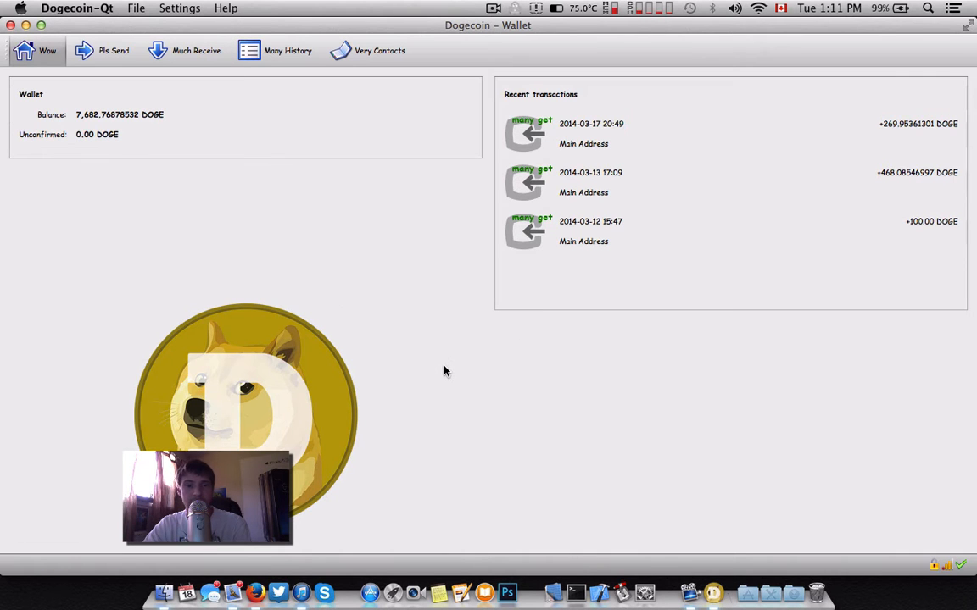
pyautogui.click(250, 591)
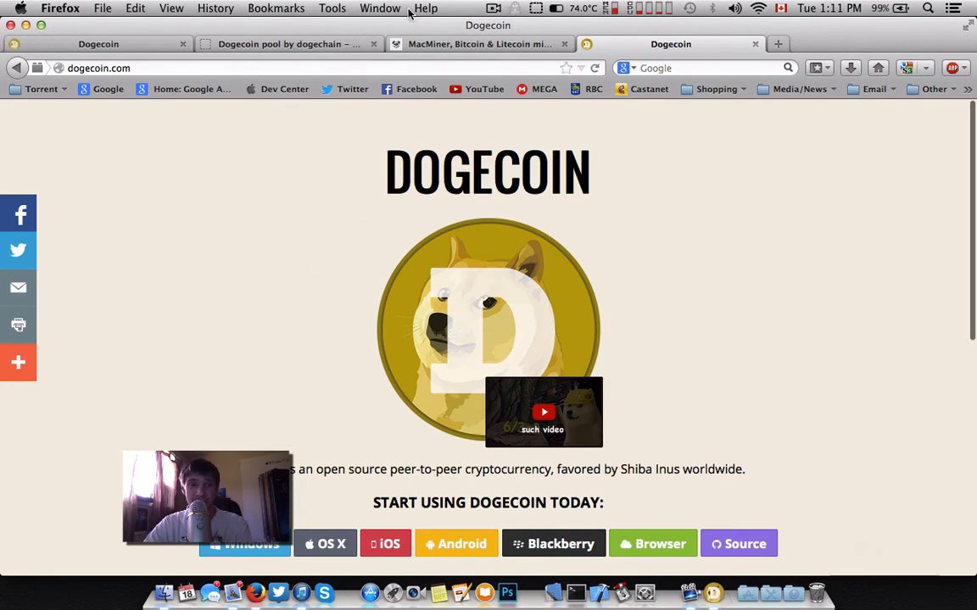
# Browse the MacMiner site, launch Macs Fan Control from Applications, and open the MacMiner home page.
pyautogui.click(479, 43)
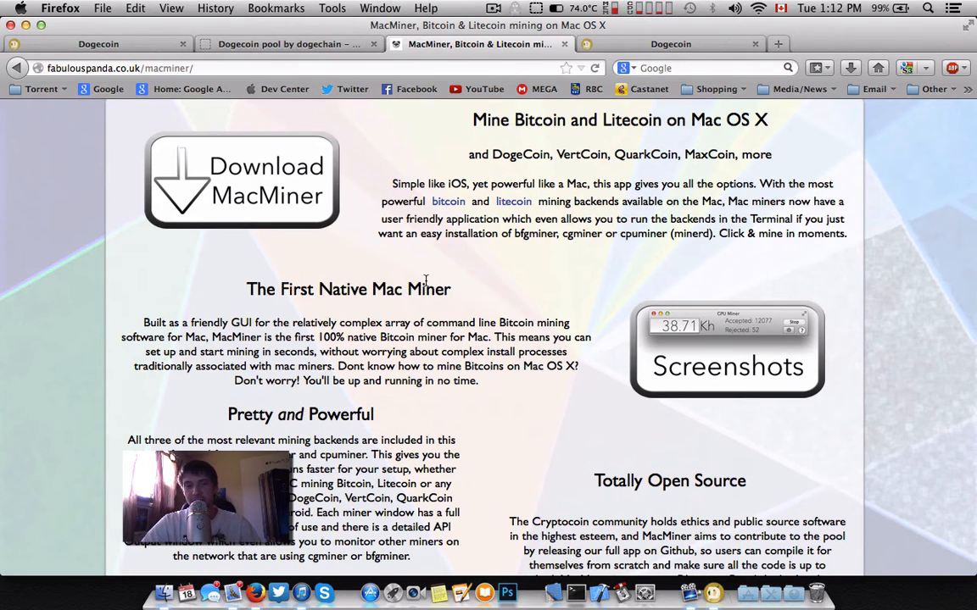
pyautogui.scroll(-3)
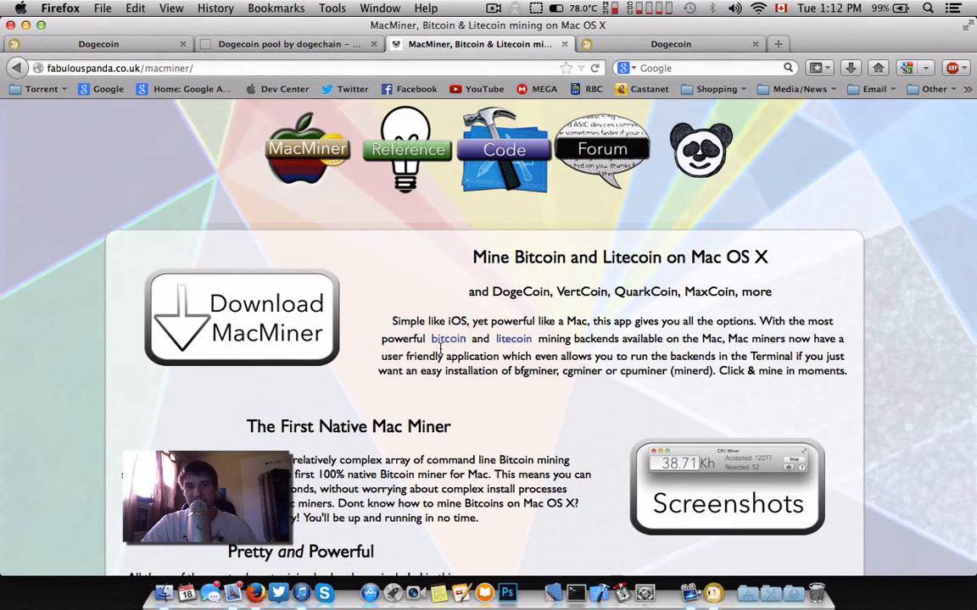
pyautogui.moveTo(481, 421)
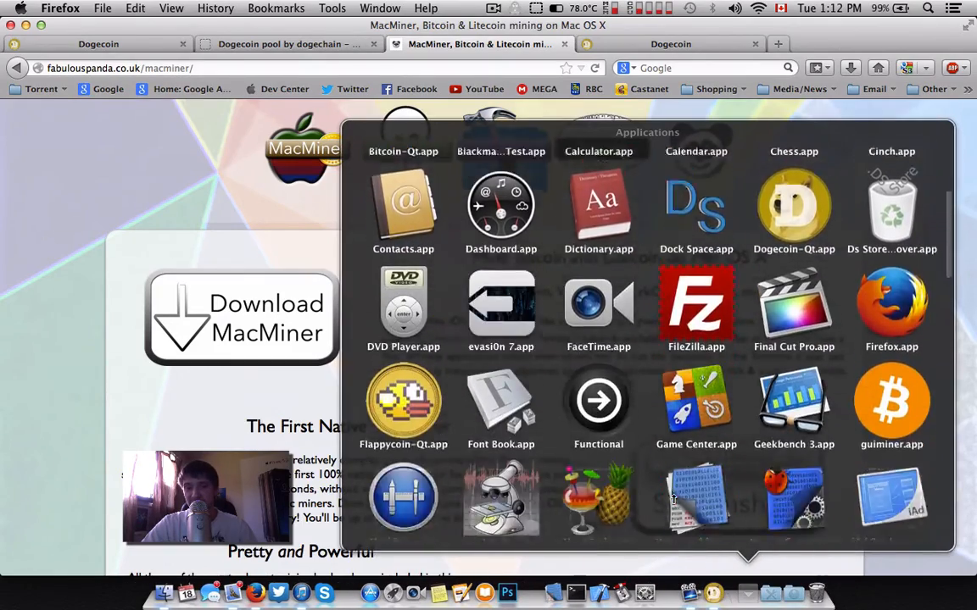
pyautogui.scroll(-3)
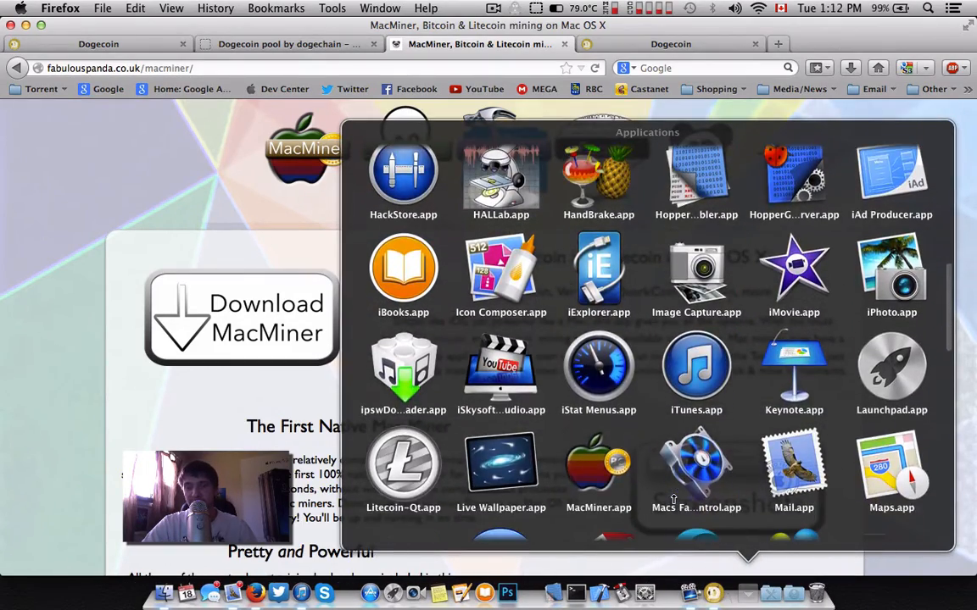
pyautogui.click(597, 462)
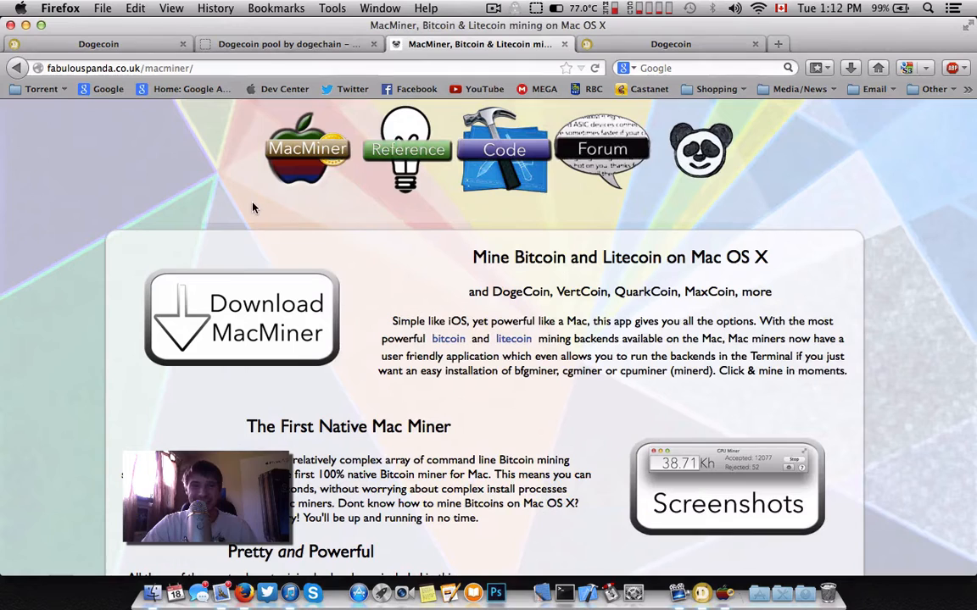
pyautogui.moveTo(351, 214)
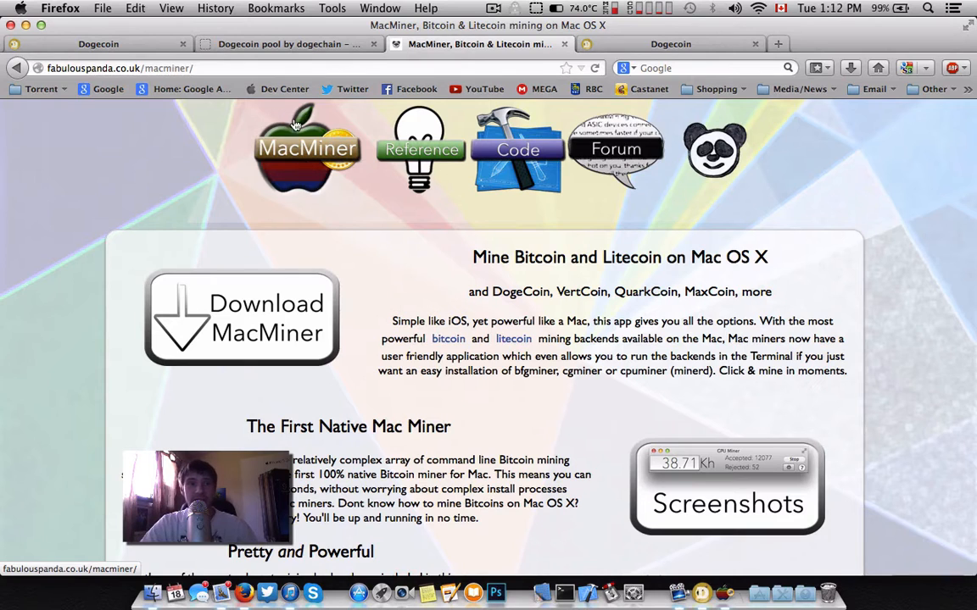
pyautogui.click(289, 44)
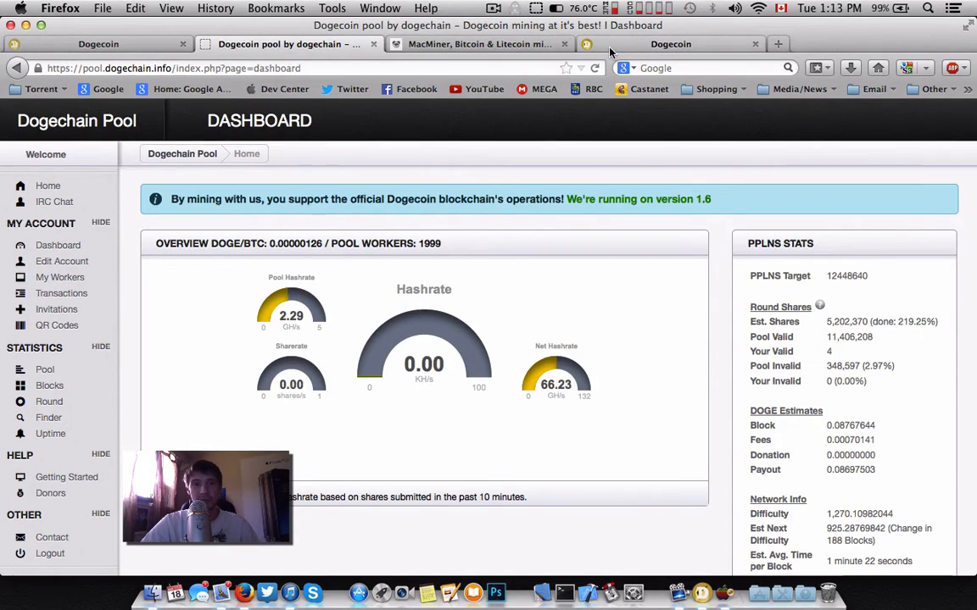
# Search Google for 'dogecoin pool' and open the 'Dogecoin pool by dogechain' result.
pyautogui.click(671, 43)
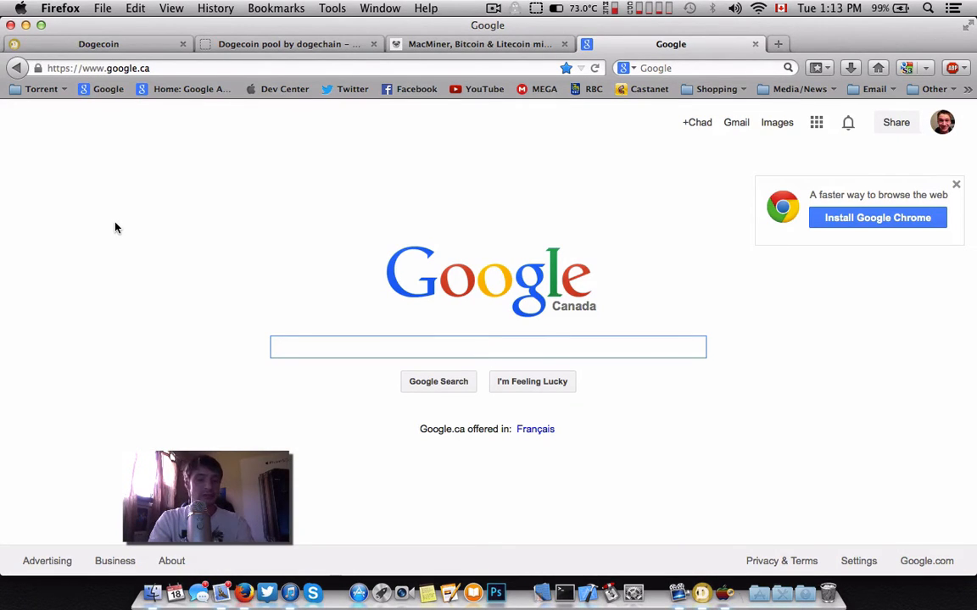
pyautogui.click(487, 346)
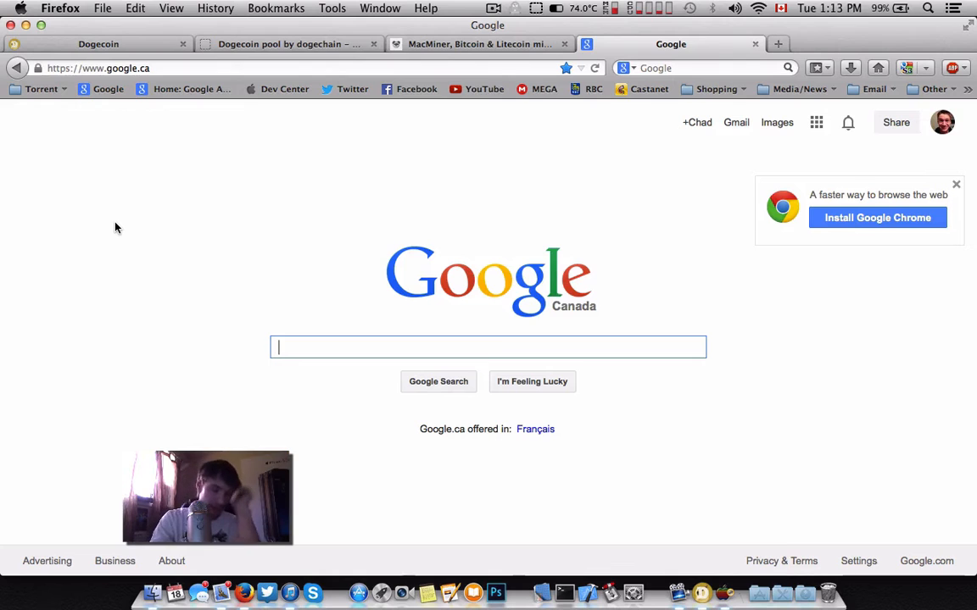
pyautogui.write('dogecoin pool')
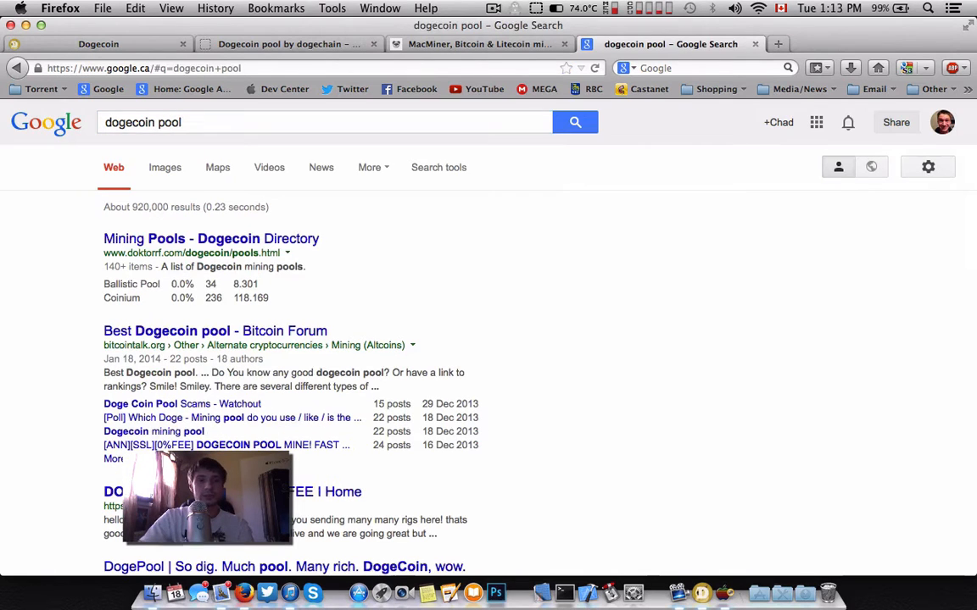
pyautogui.scroll(-3)
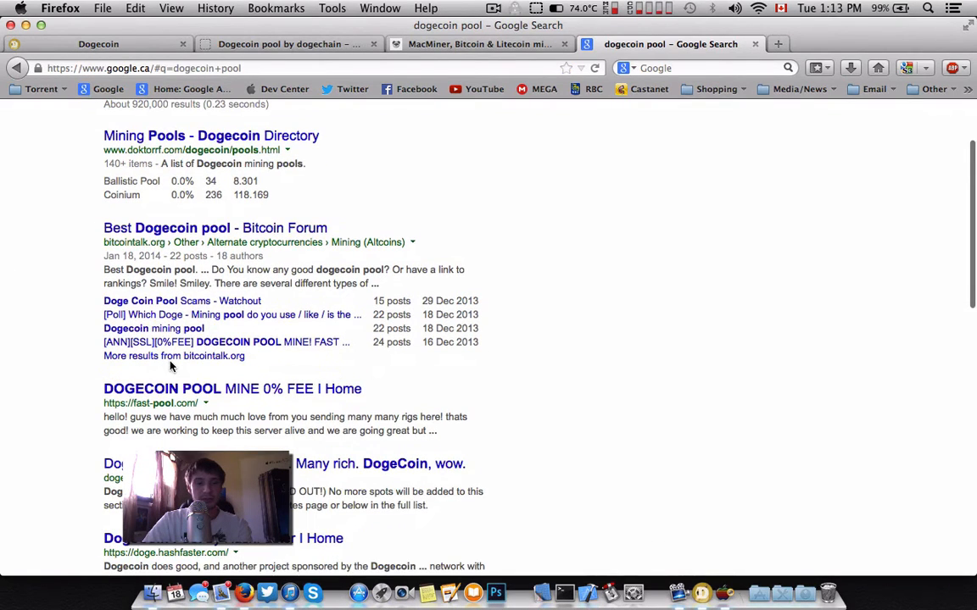
pyautogui.scroll(-3)
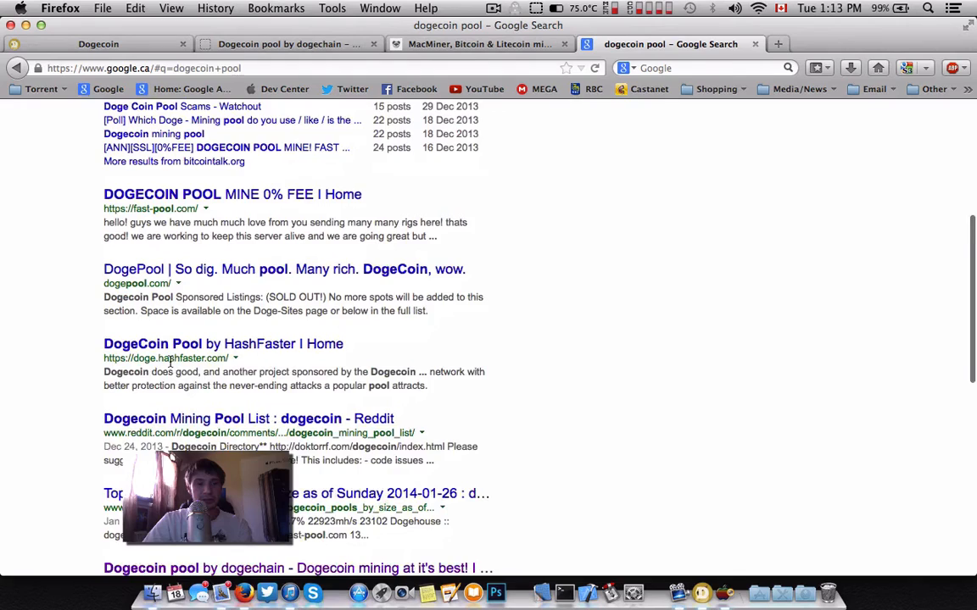
pyautogui.scroll(-3)
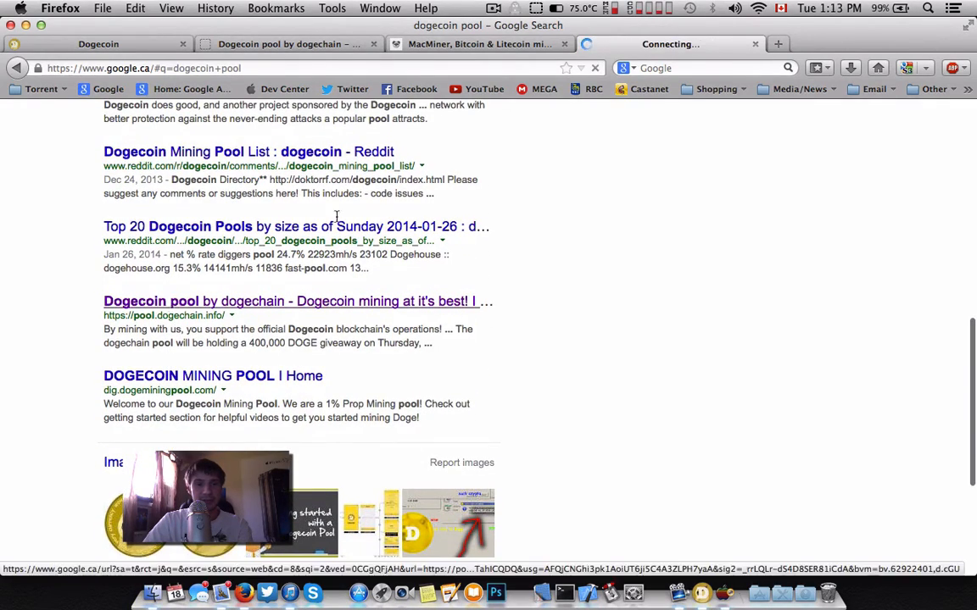
pyautogui.click(297, 301)
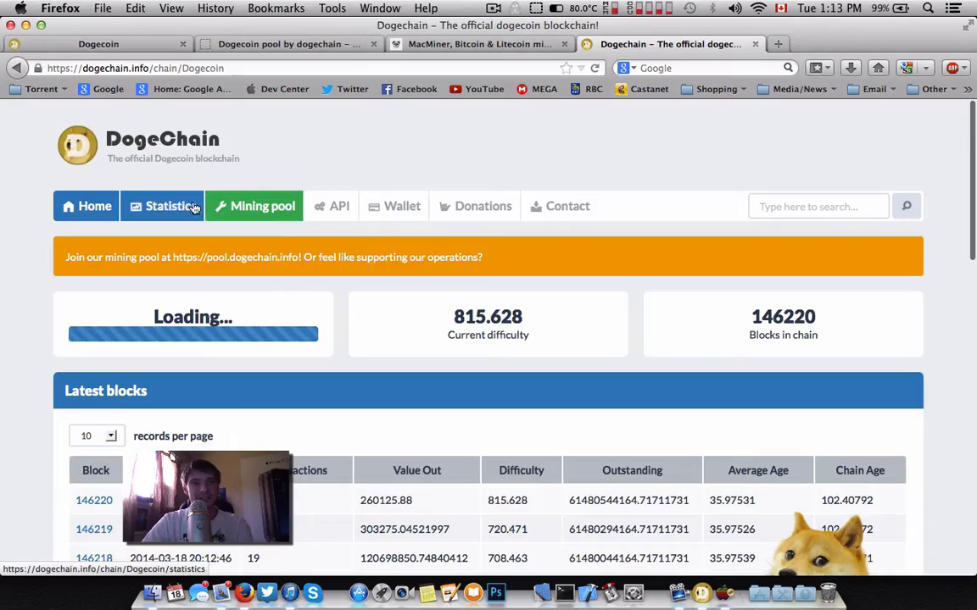
pyautogui.scroll(-3)
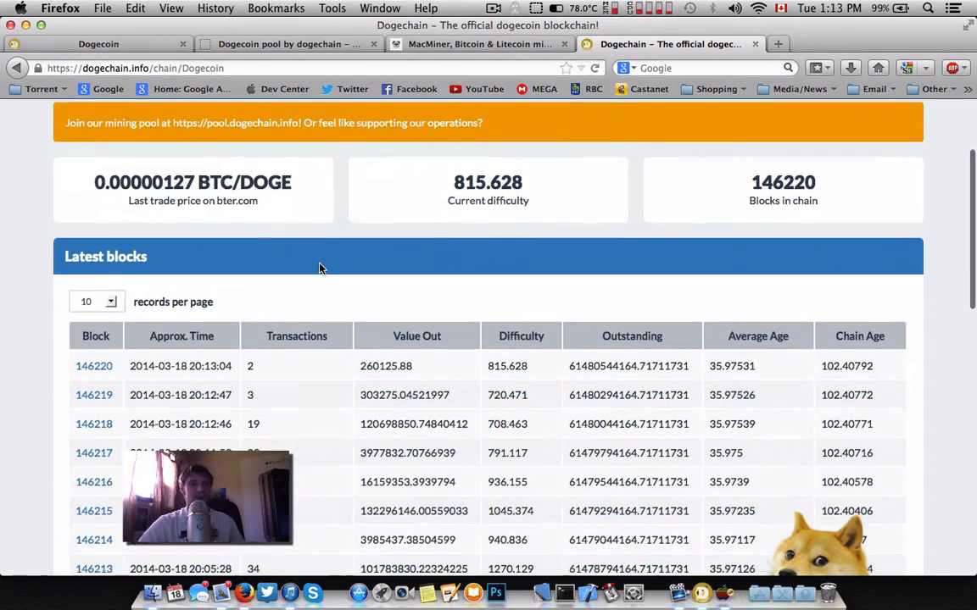
pyautogui.scroll(-3)
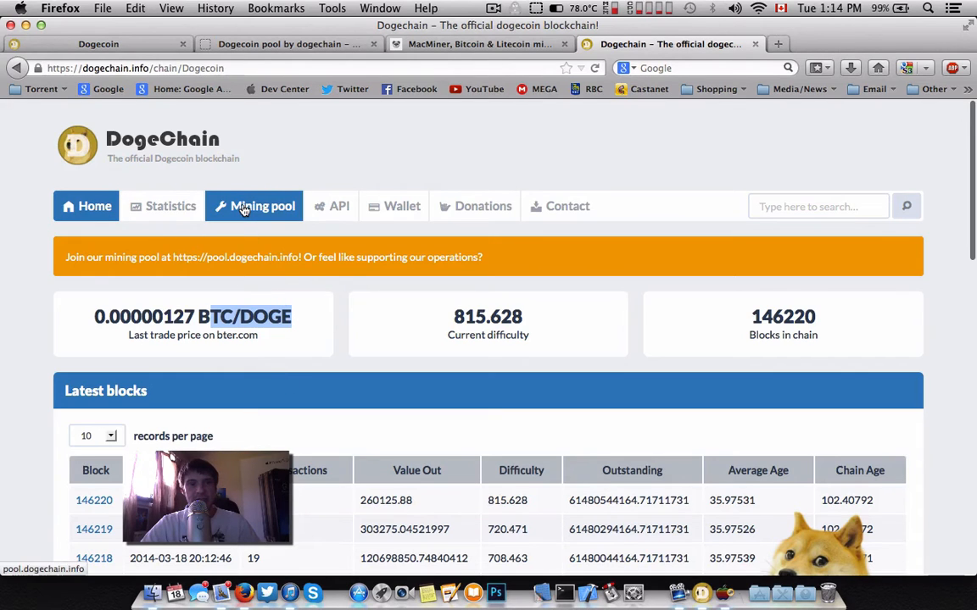
# Go to the dogechain pool login, fill the registration PIN, and accept the terms.
pyautogui.click(254, 206)
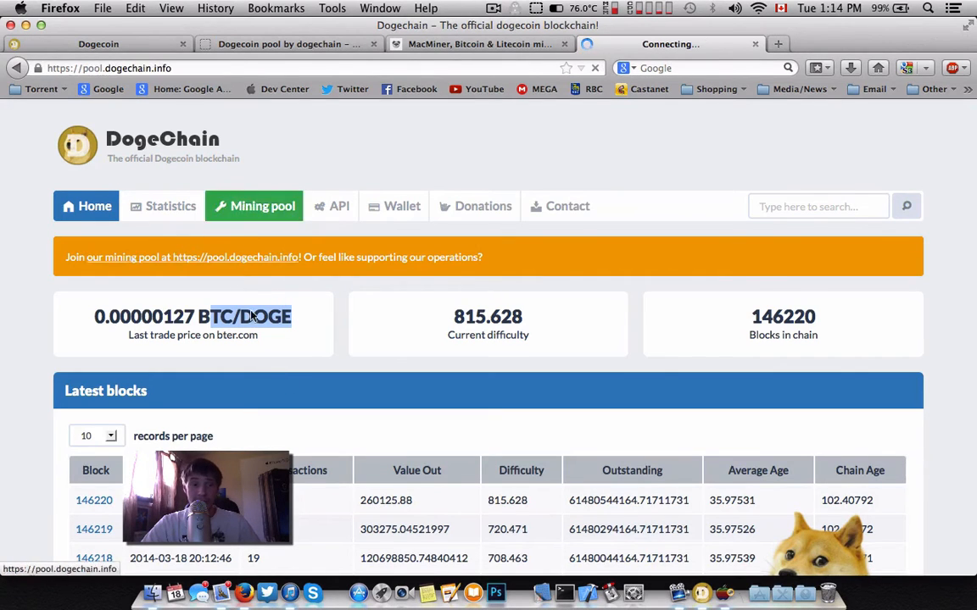
pyautogui.click(262, 206)
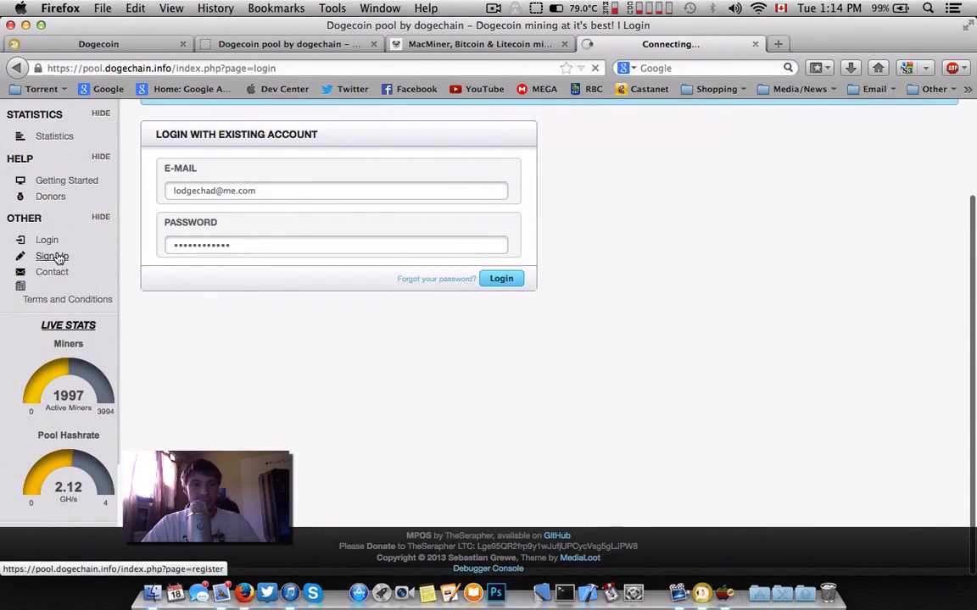
pyautogui.click(52, 256)
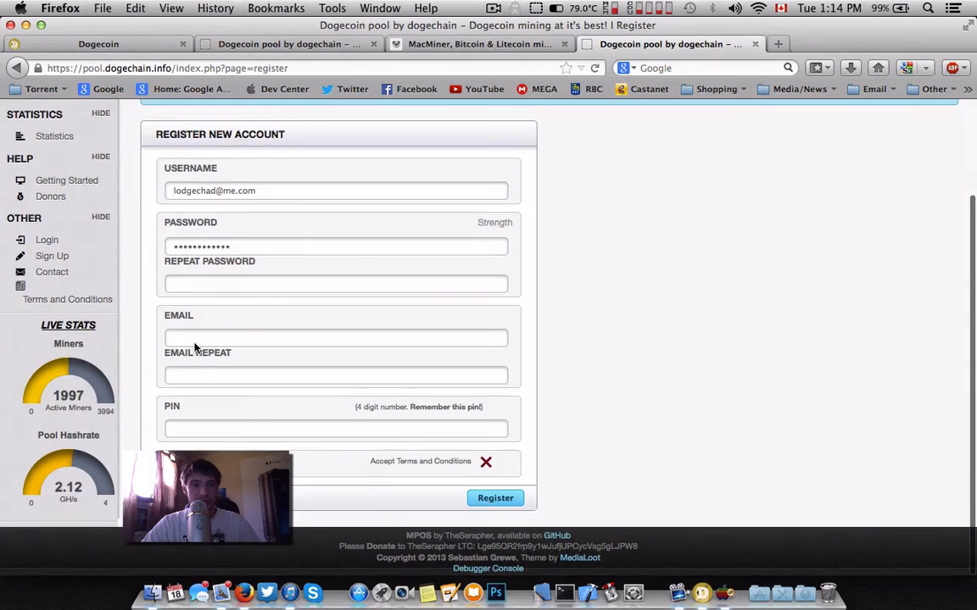
pyautogui.click(336, 428)
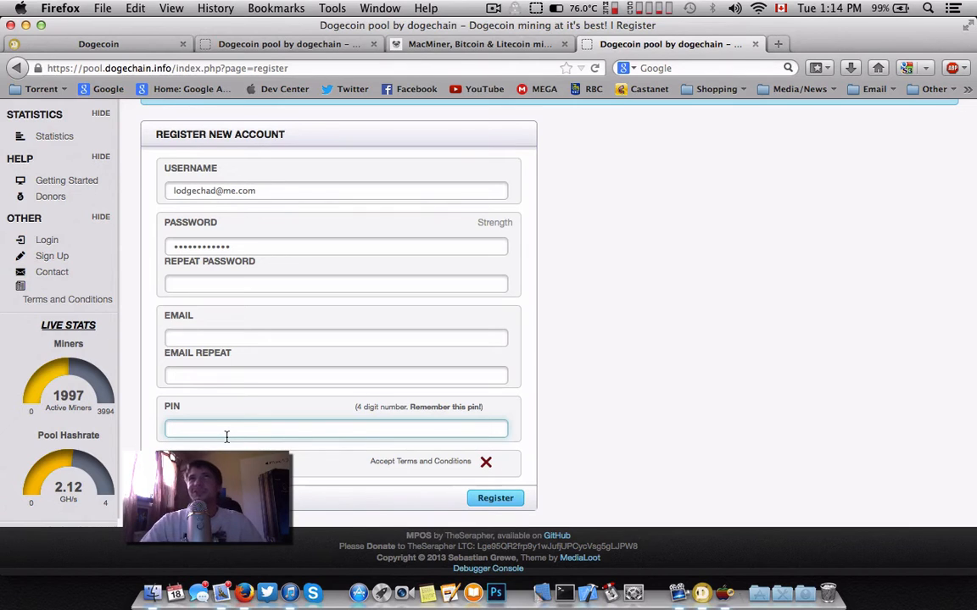
pyautogui.click(336, 428)
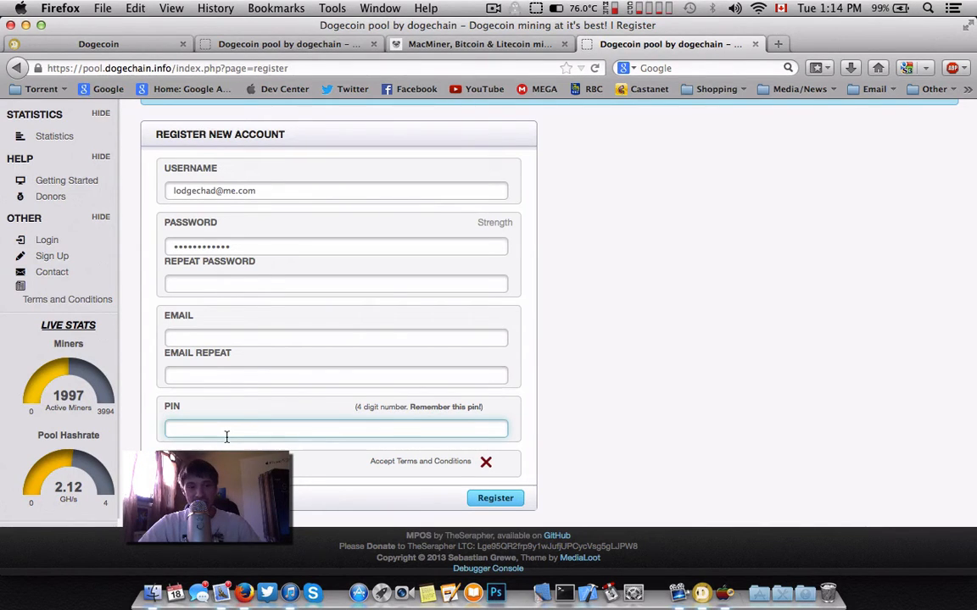
pyautogui.click(336, 428)
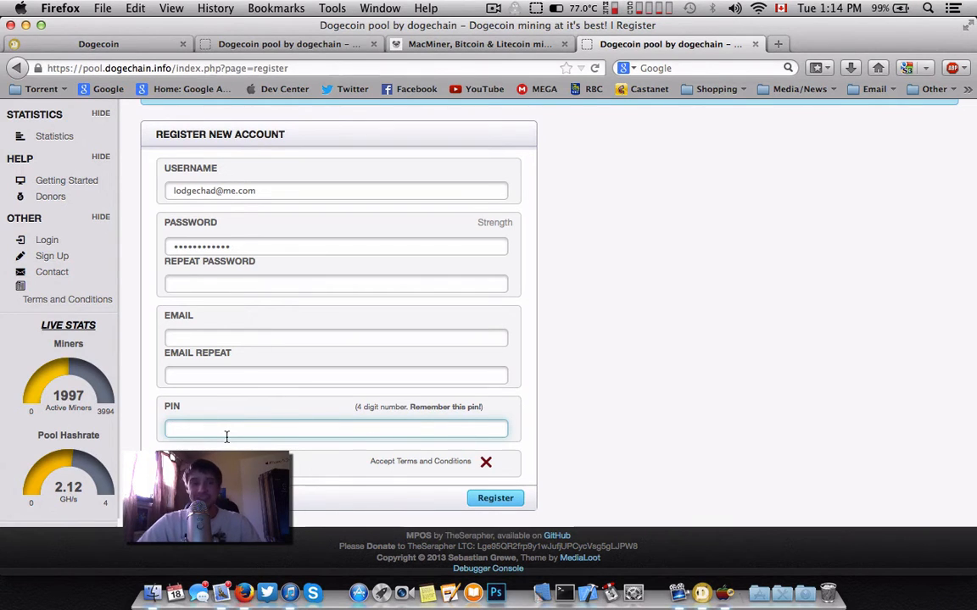
pyautogui.click(336, 428)
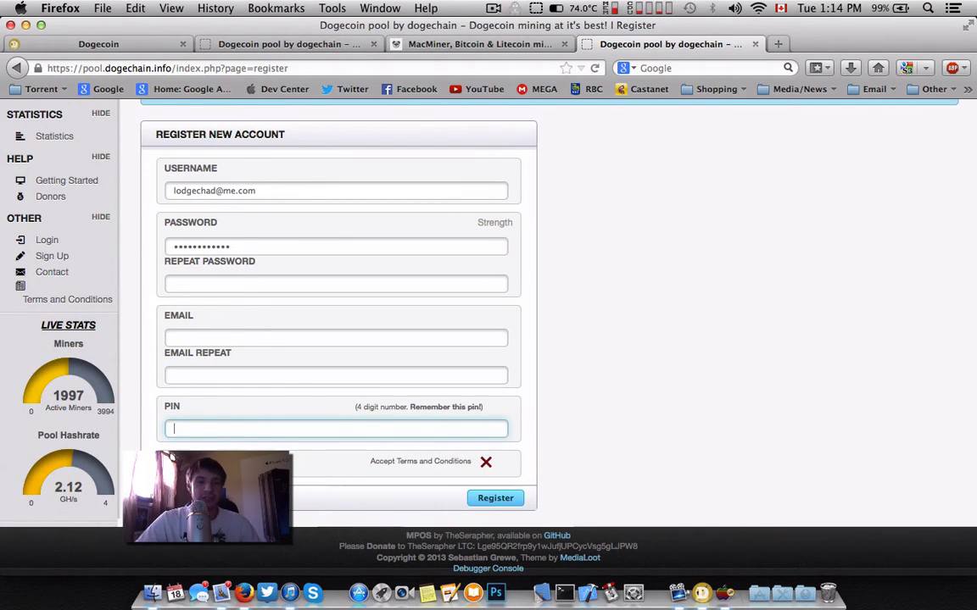
pyautogui.moveTo(274, 418)
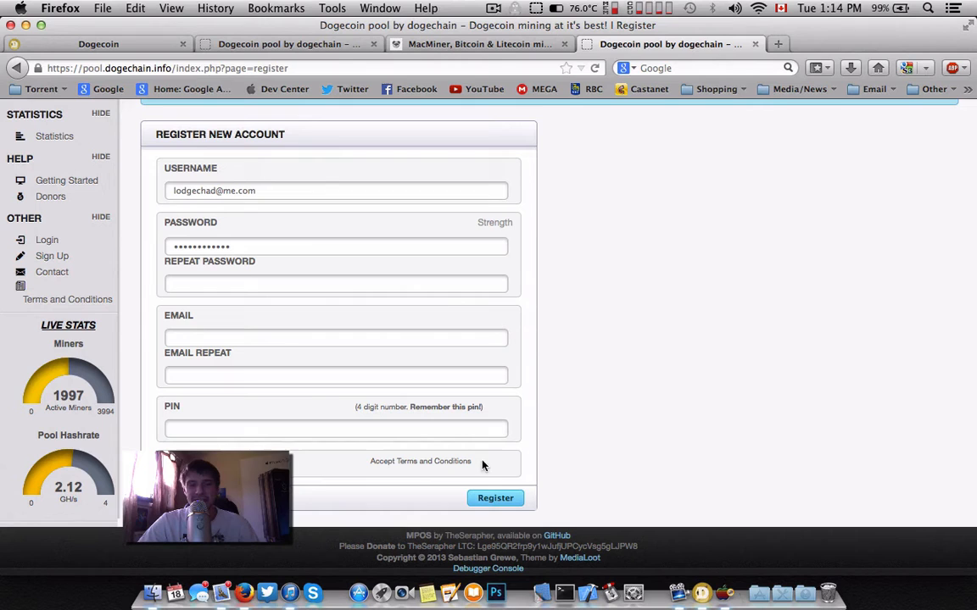
pyautogui.click(485, 461)
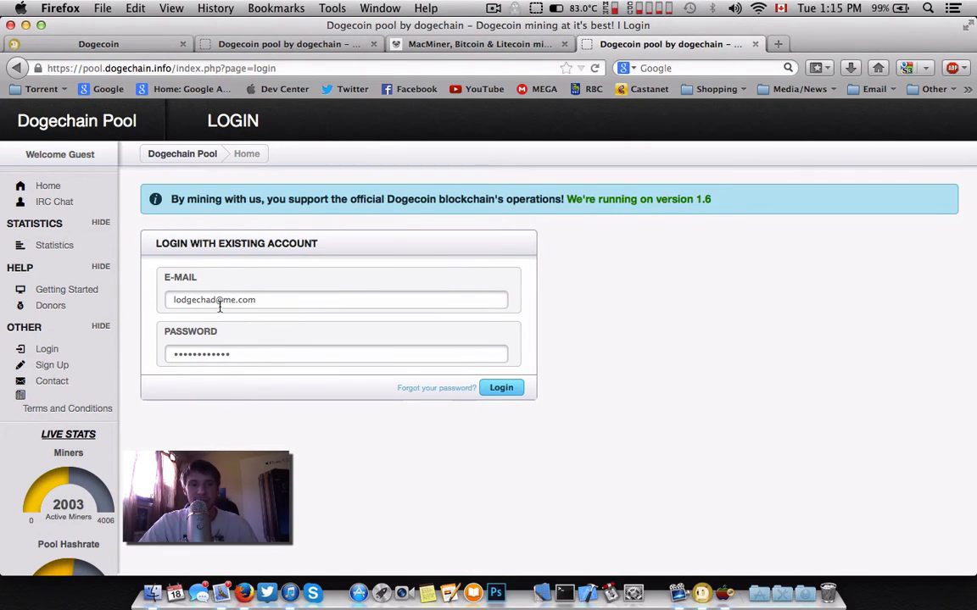
# Sign in with the filled email and password to load the hashrate and PPLNS dashboard.
pyautogui.click(501, 387)
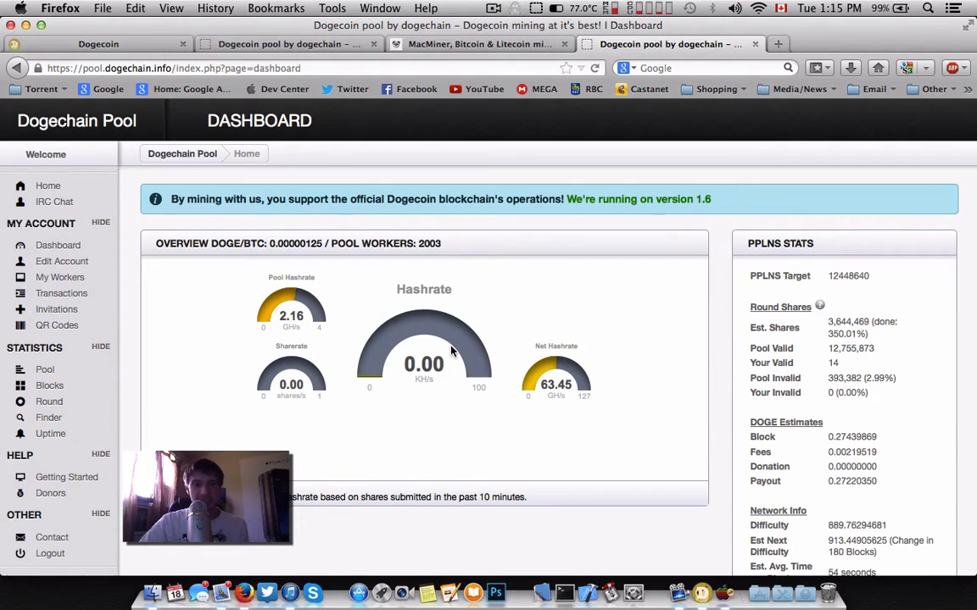
pyautogui.scroll(-3)
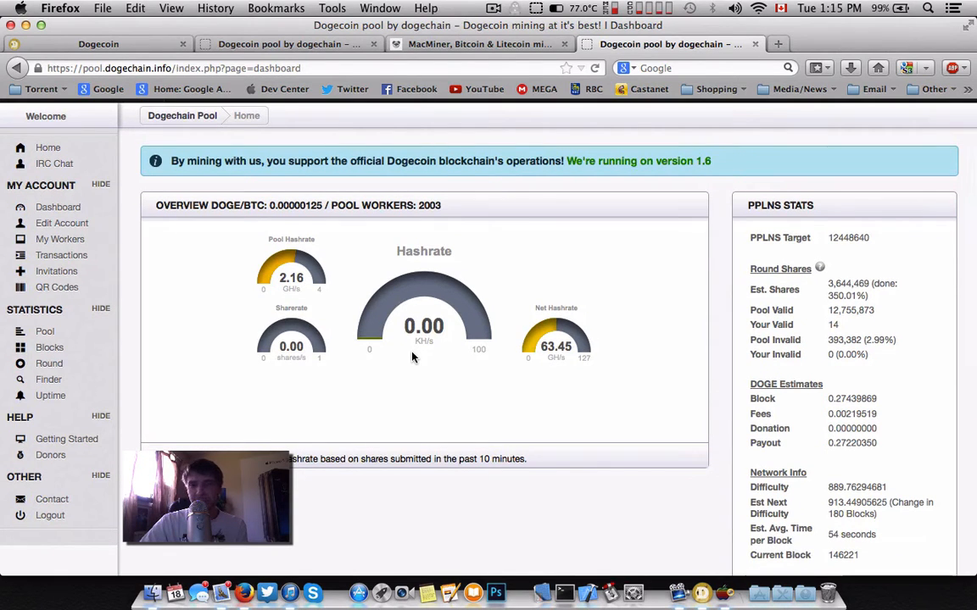
pyautogui.moveTo(390, 372)
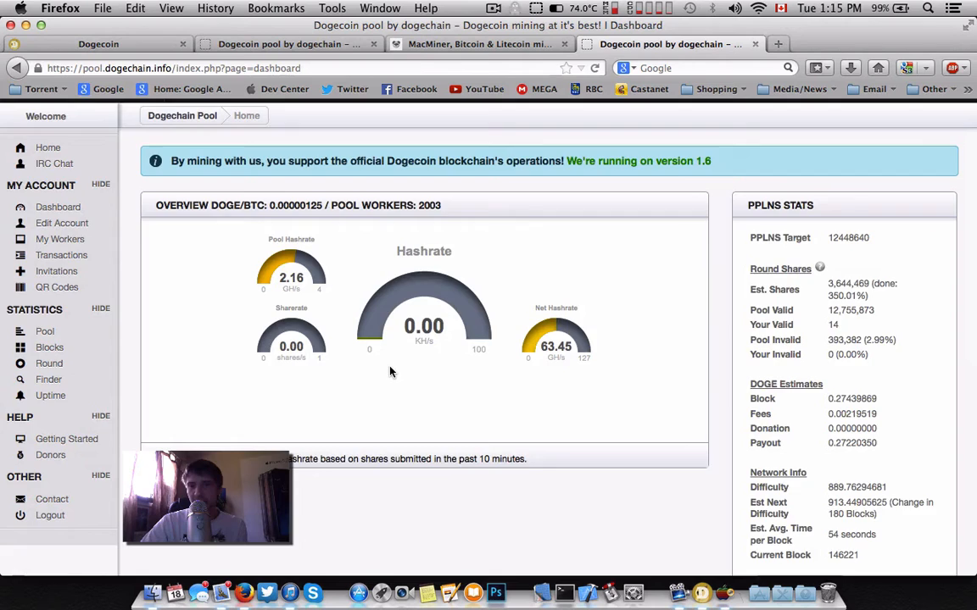
pyautogui.scroll(-3)
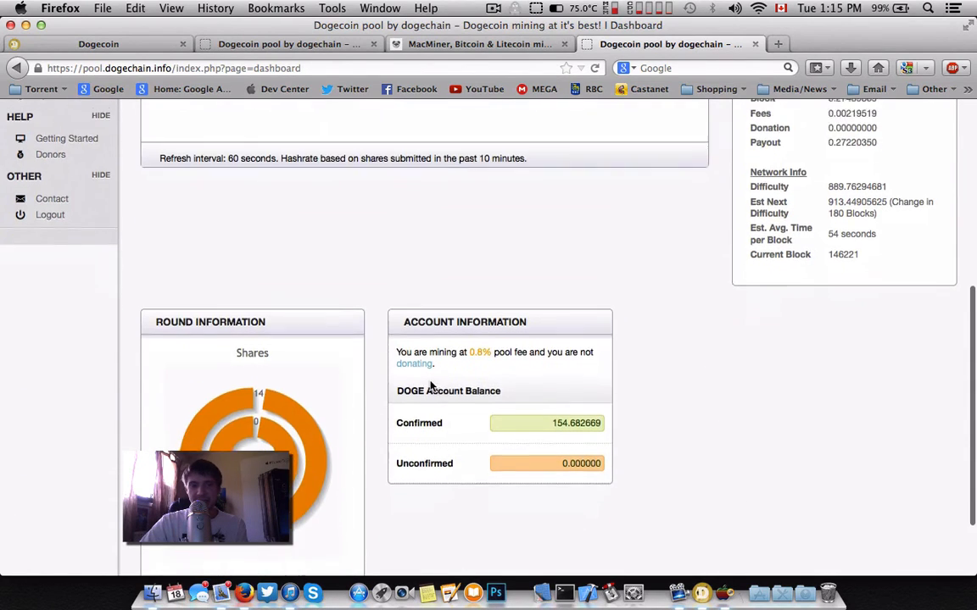
pyautogui.scroll(-3)
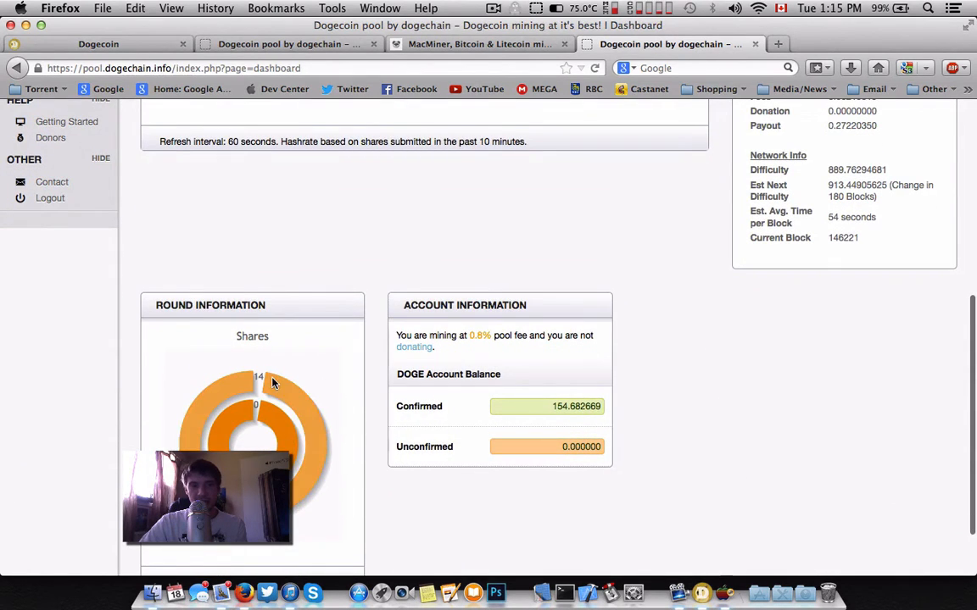
pyautogui.moveTo(500, 426)
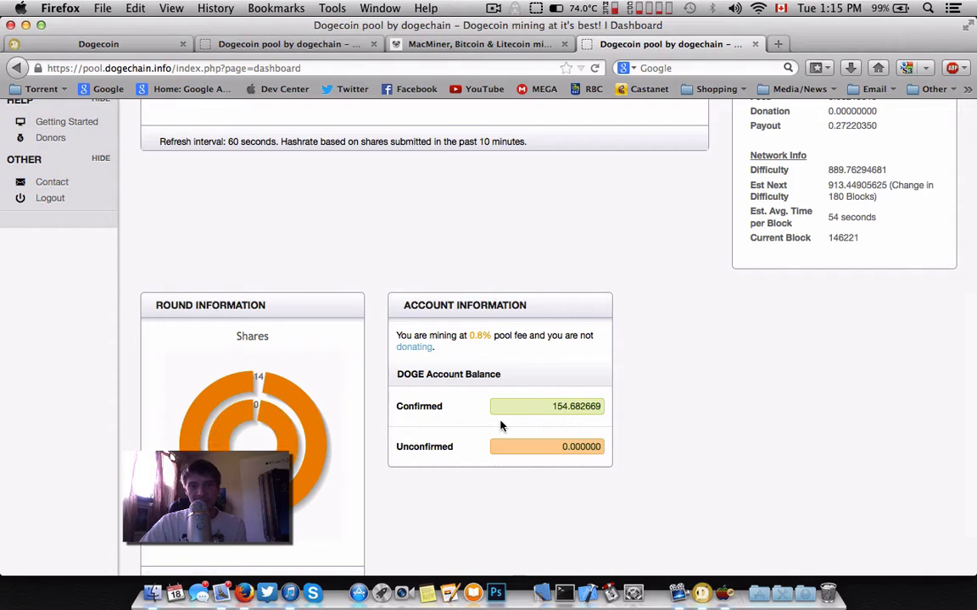
pyautogui.doubleClick(577, 406)
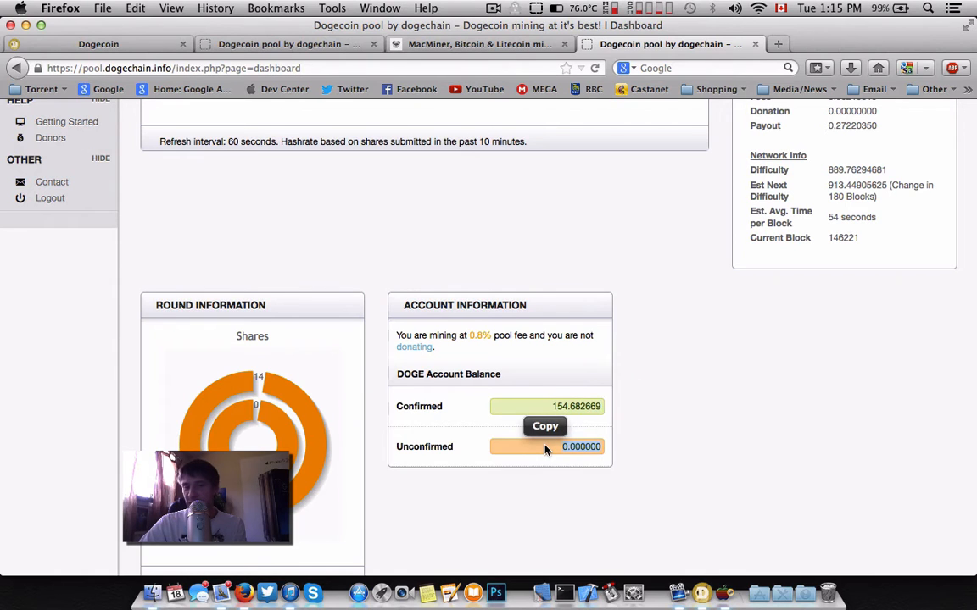
pyautogui.scroll(-3)
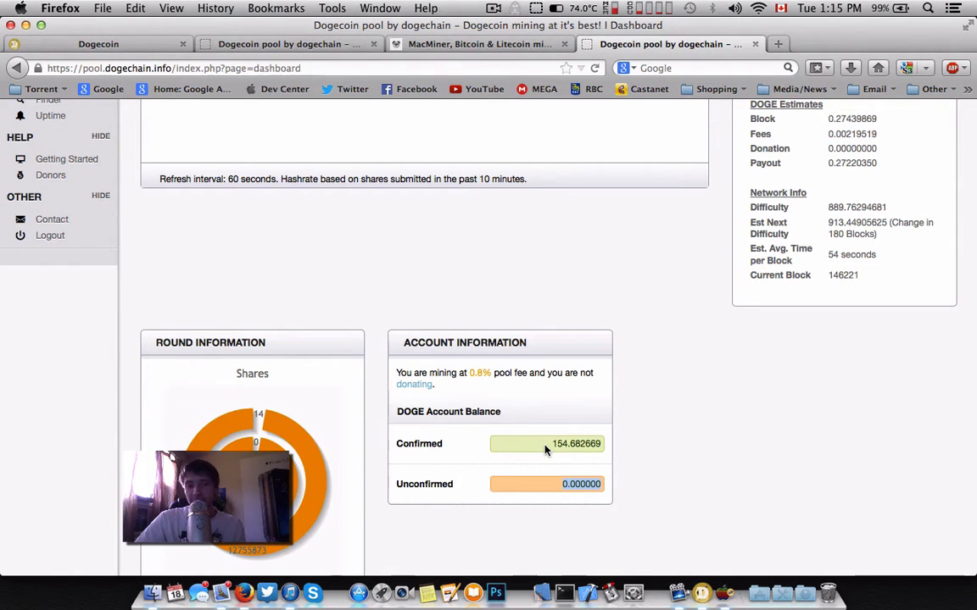
pyautogui.scroll(-3)
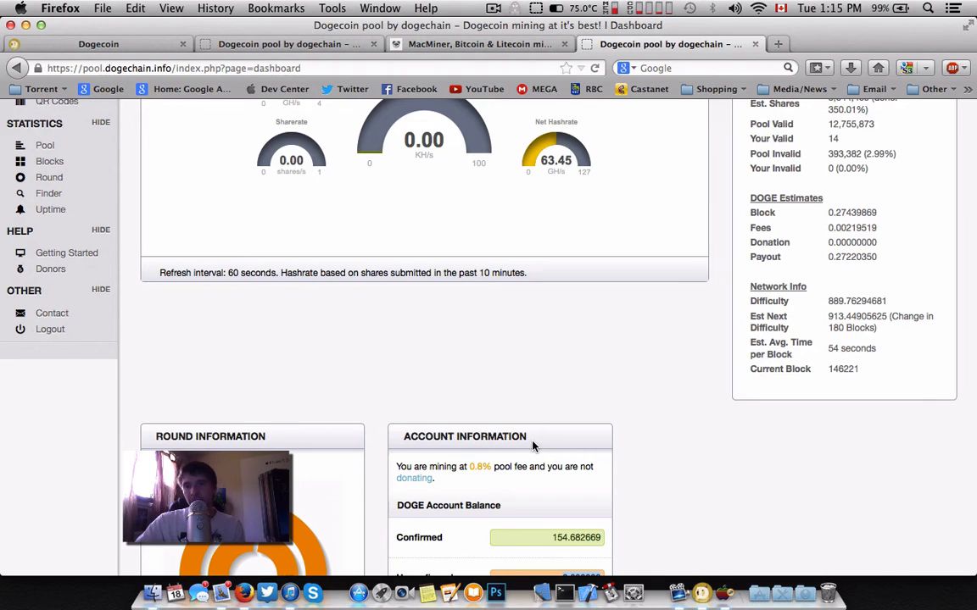
pyautogui.moveTo(618, 373)
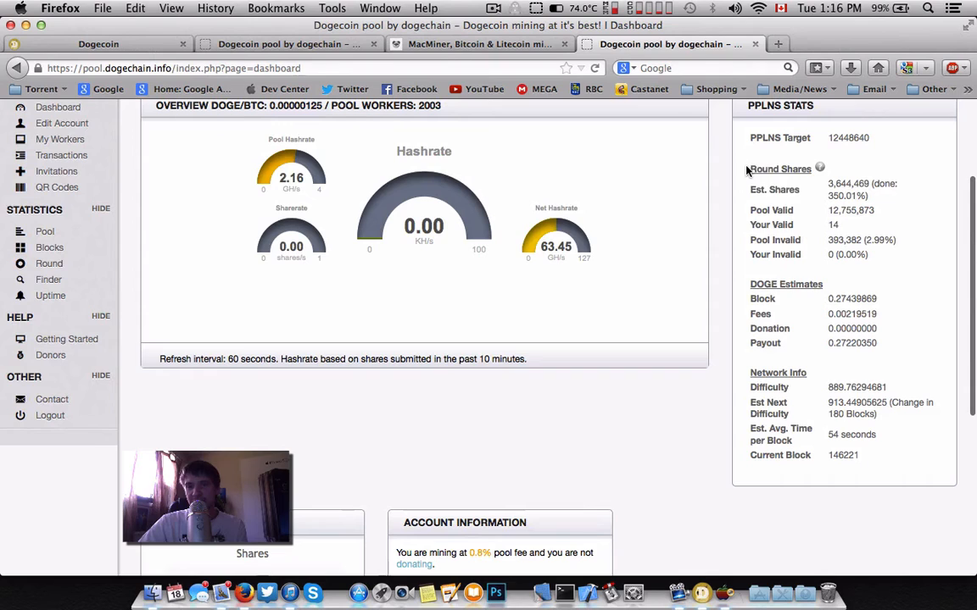
pyautogui.moveTo(749, 169); pyautogui.dragTo(865, 267)
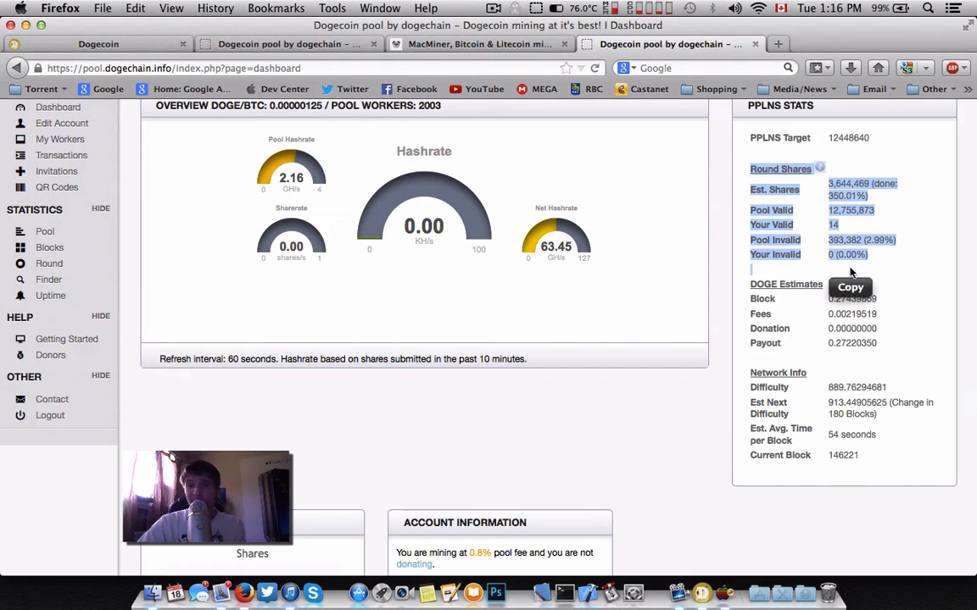
pyautogui.moveTo(897, 289)
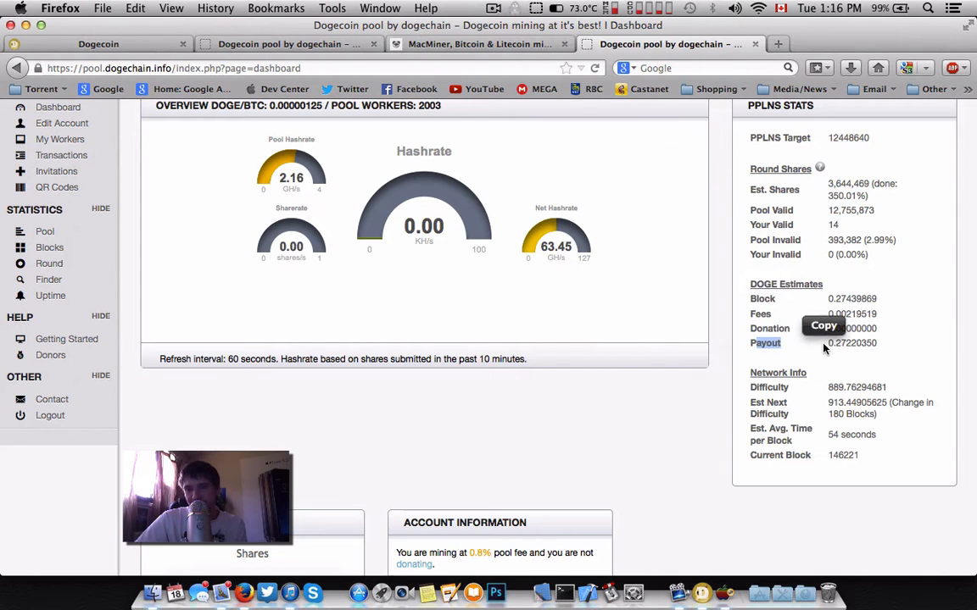
pyautogui.scroll(-3)
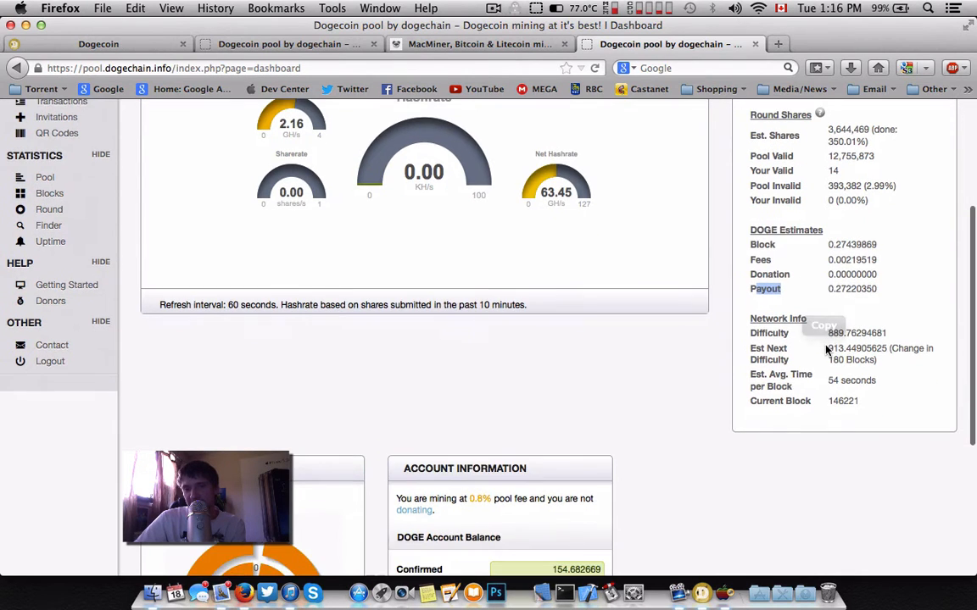
pyautogui.scroll(-3)
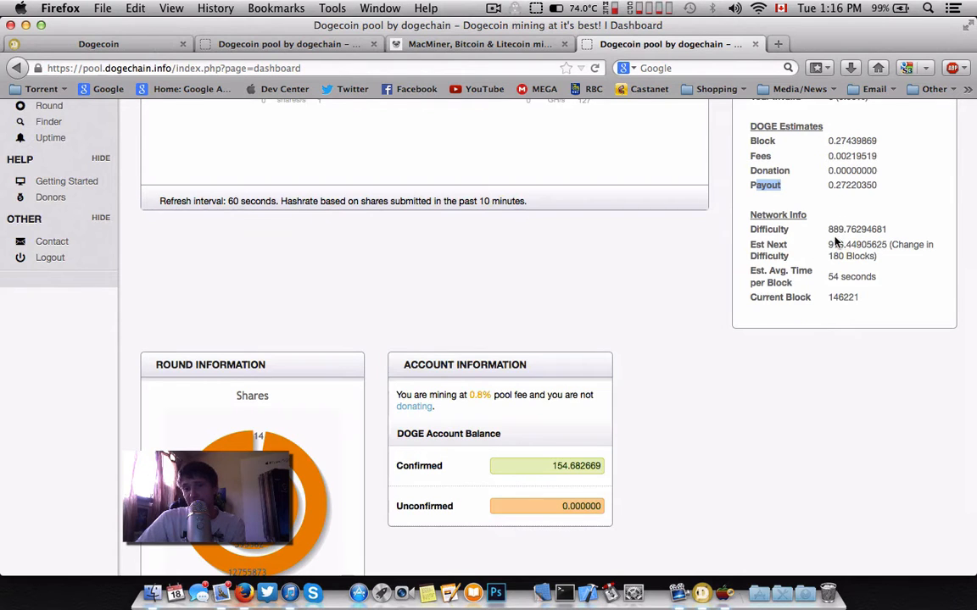
pyautogui.doubleClick(856, 229)
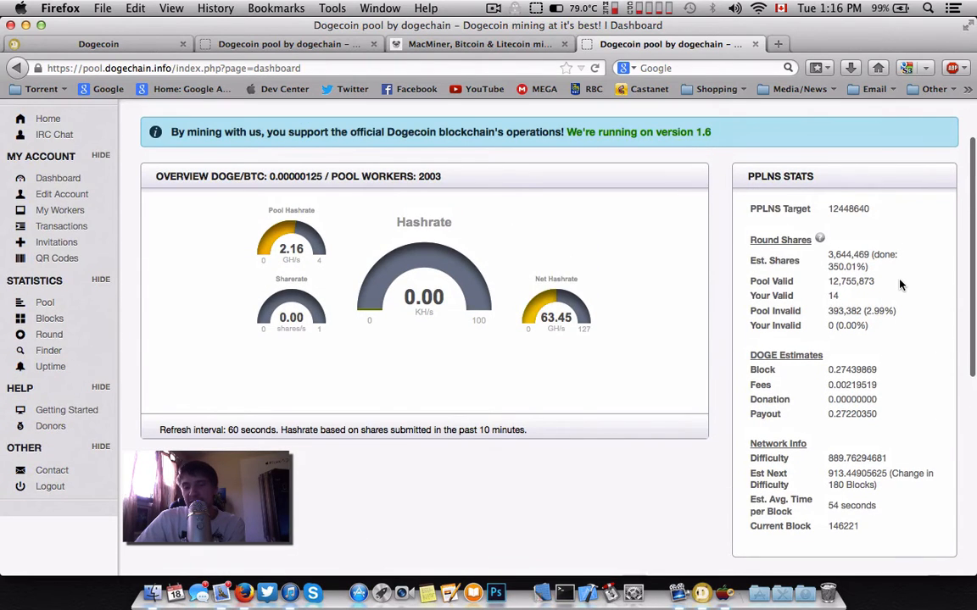
pyautogui.moveTo(127, 310)
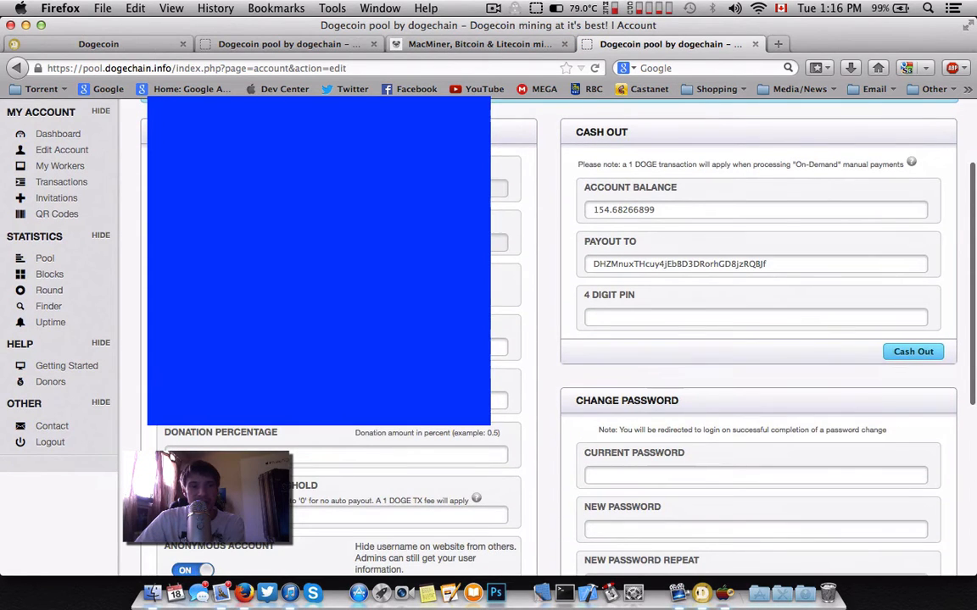
# Review the Edit Account balance and payout details, then open My Workers.
pyautogui.scroll(-3)
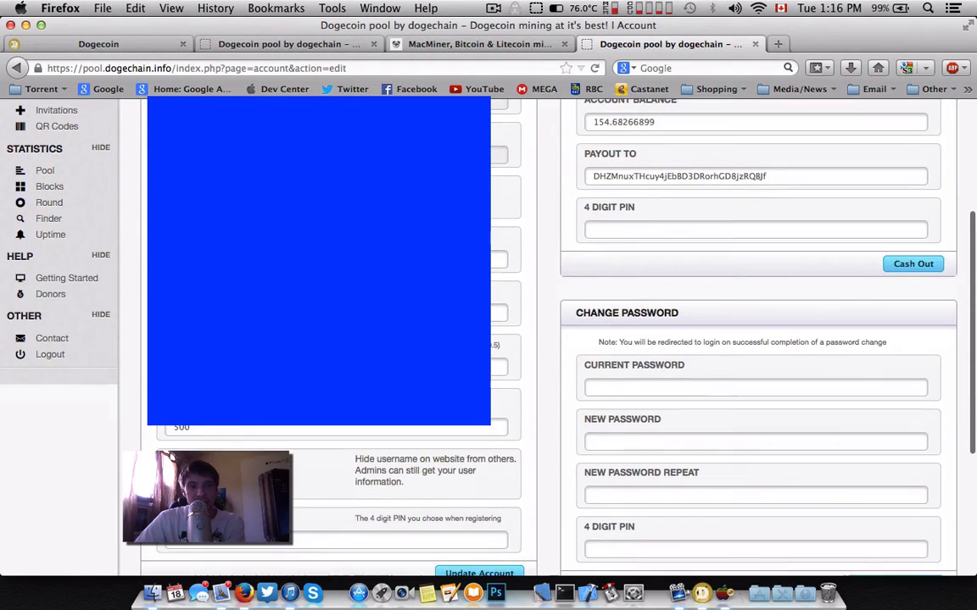
pyautogui.scroll(-3)
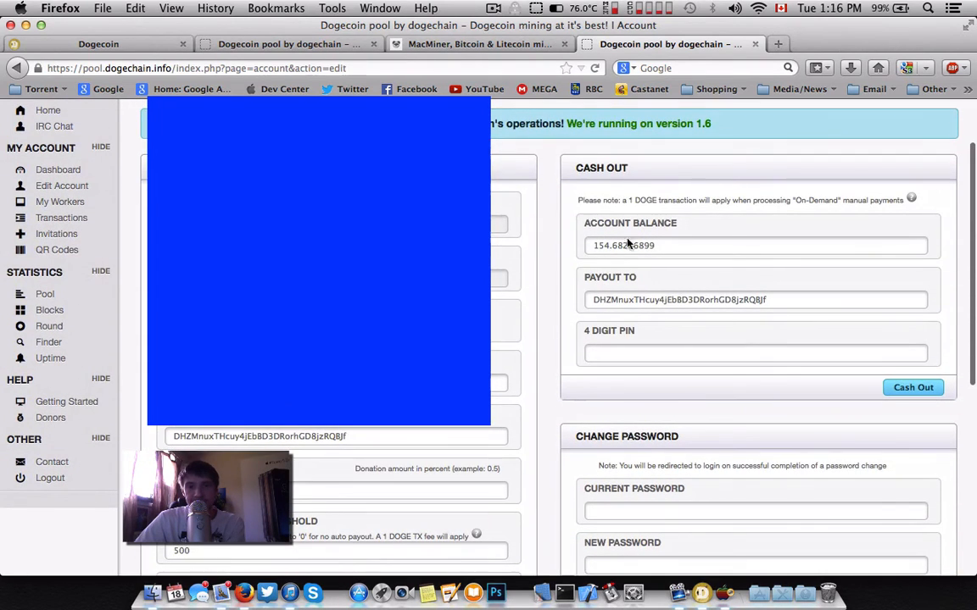
pyautogui.moveTo(771, 272)
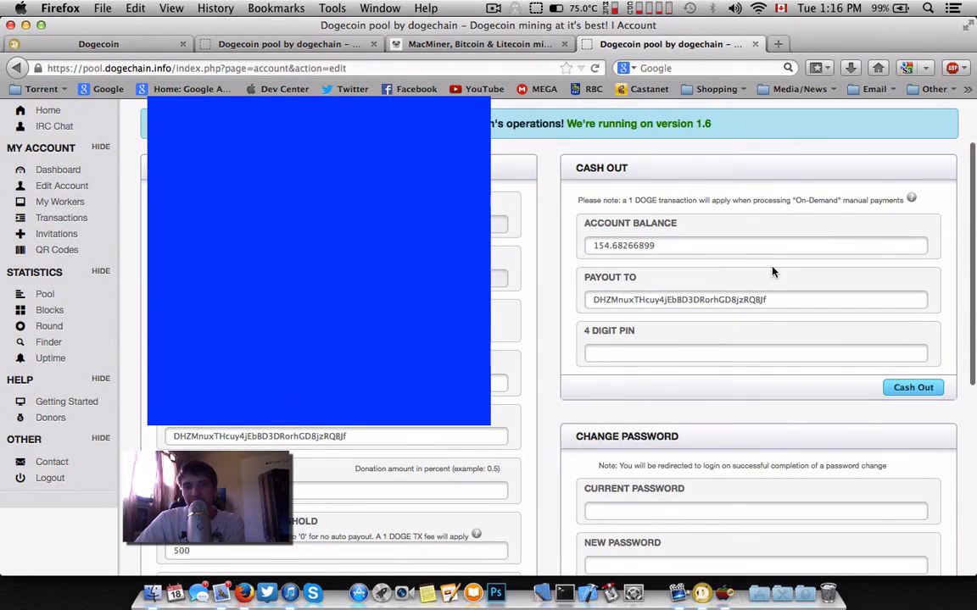
pyautogui.scroll(-3)
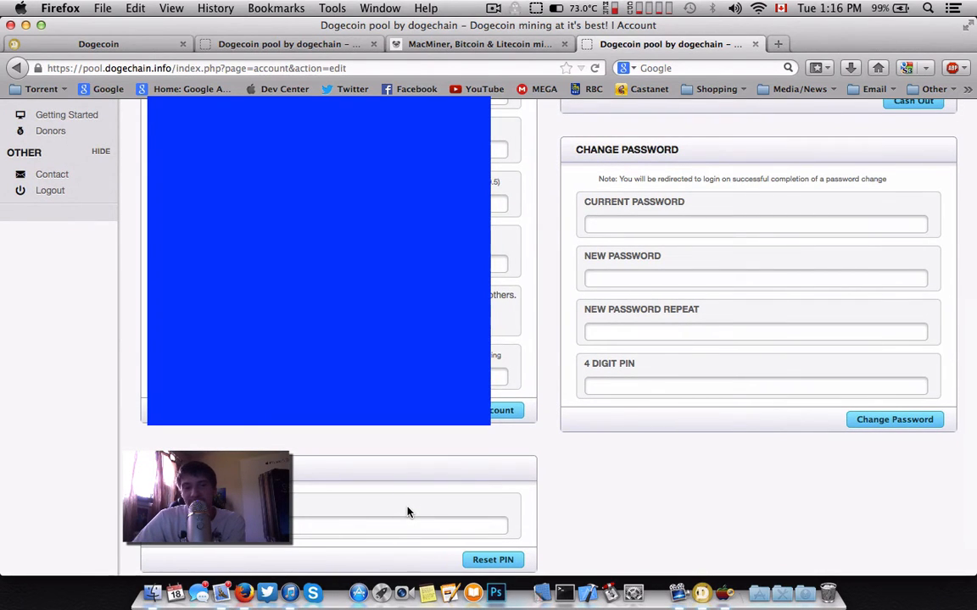
pyautogui.scroll(-3)
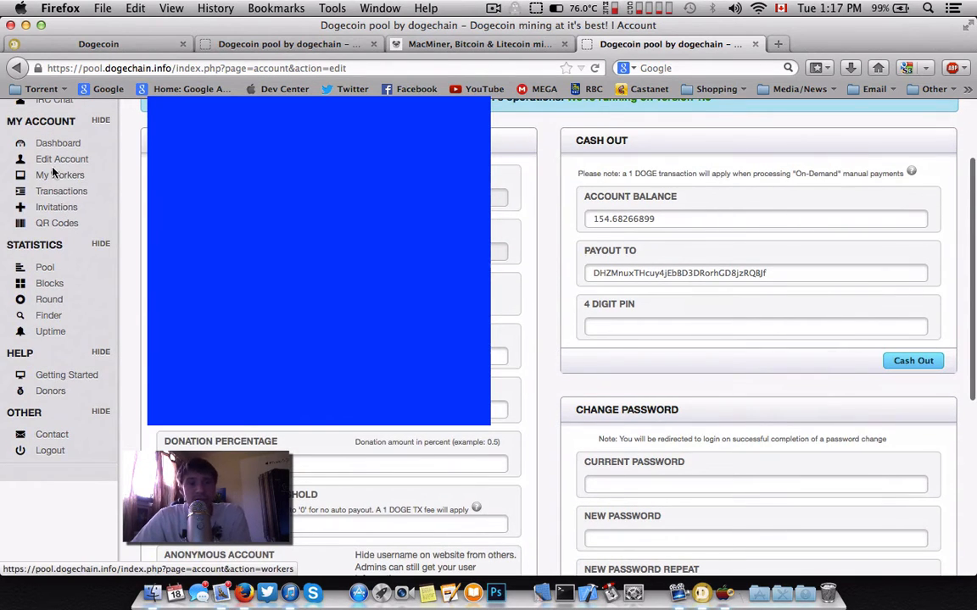
pyautogui.click(60, 174)
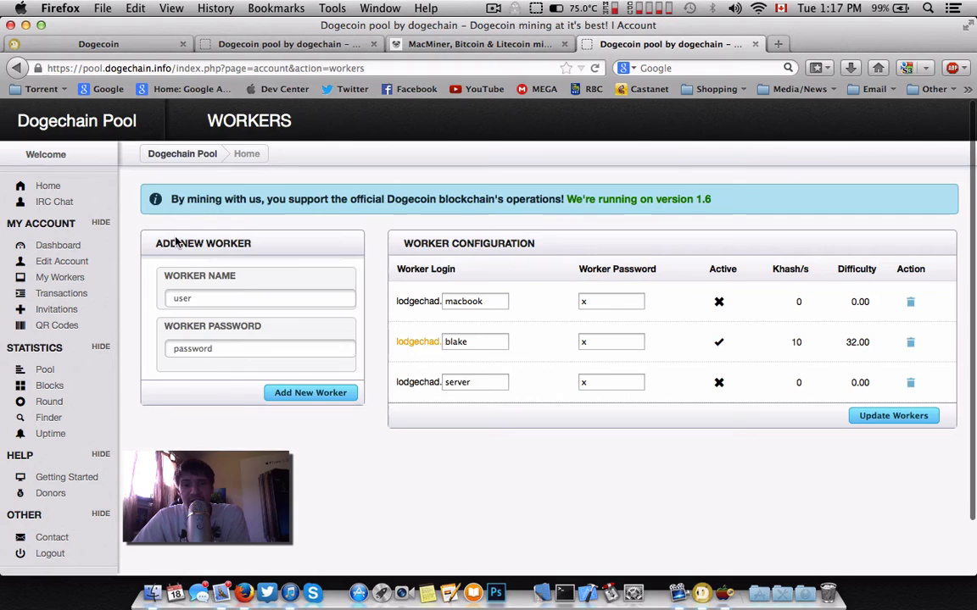
pyautogui.moveTo(321, 483)
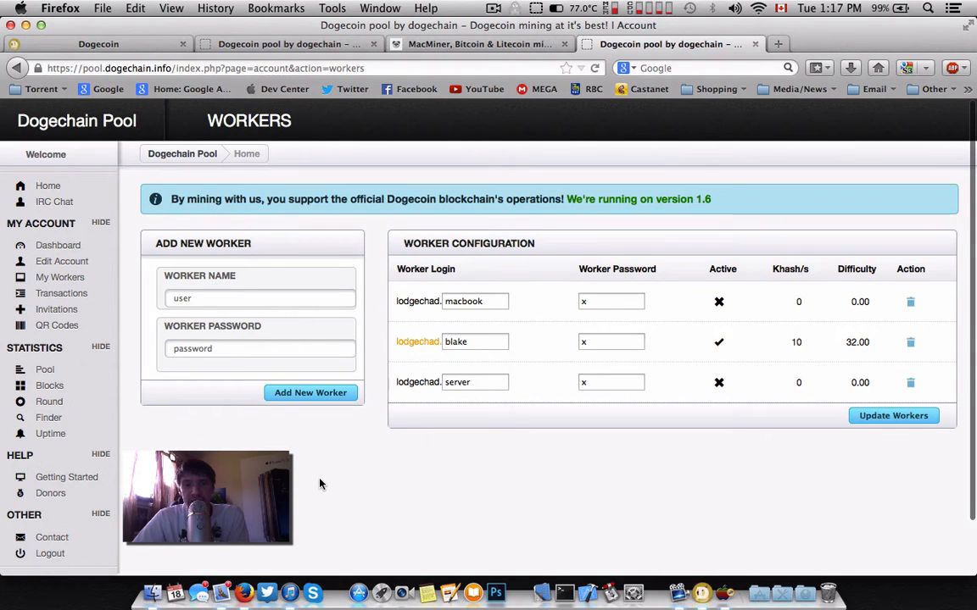
pyautogui.moveTo(424, 354)
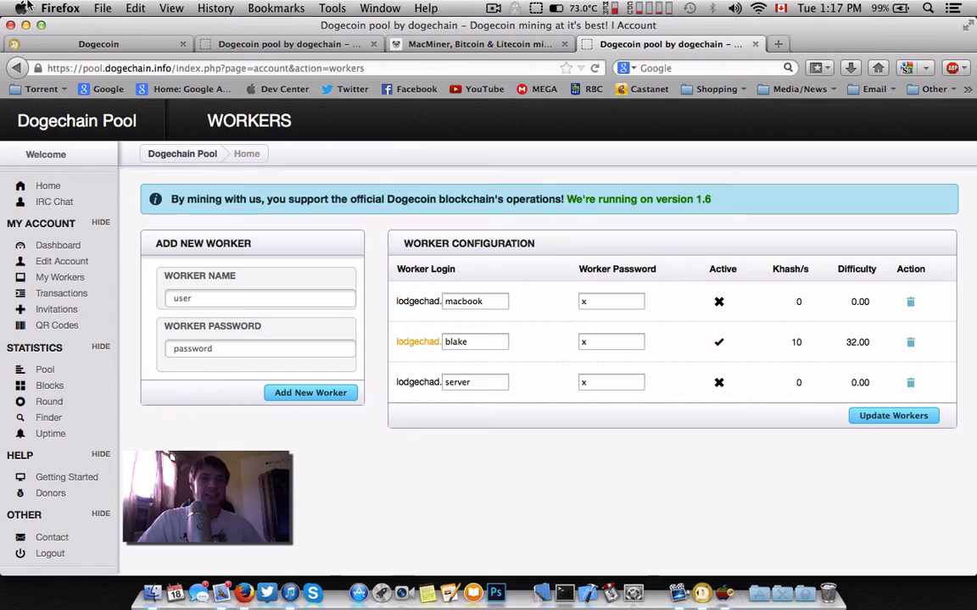
pyautogui.moveTo(66, 477)
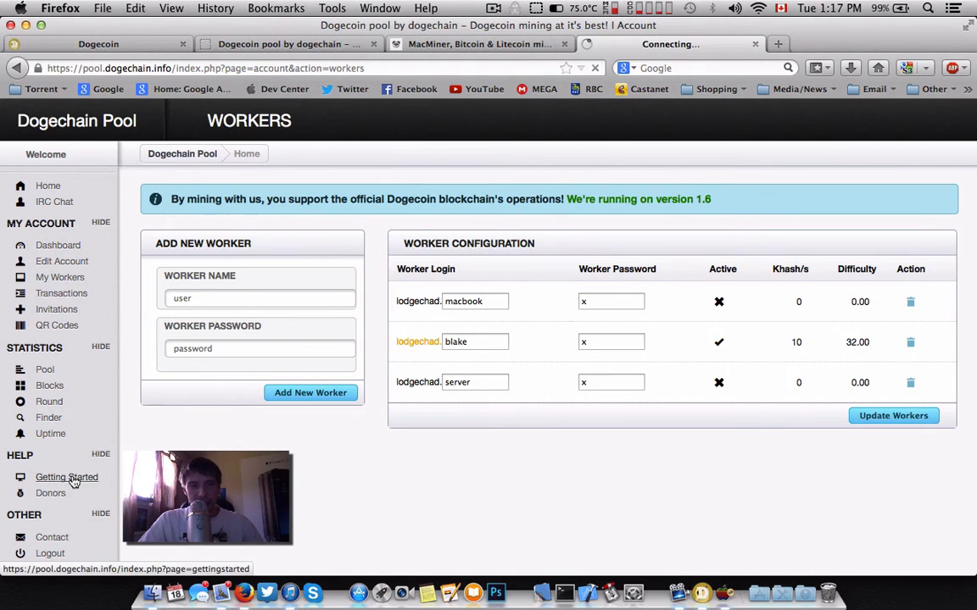
# Scroll Getting Started to Configure your miner, select the low-hashrate cgminer command, and bring up MacMiner.
pyautogui.click(66, 476)
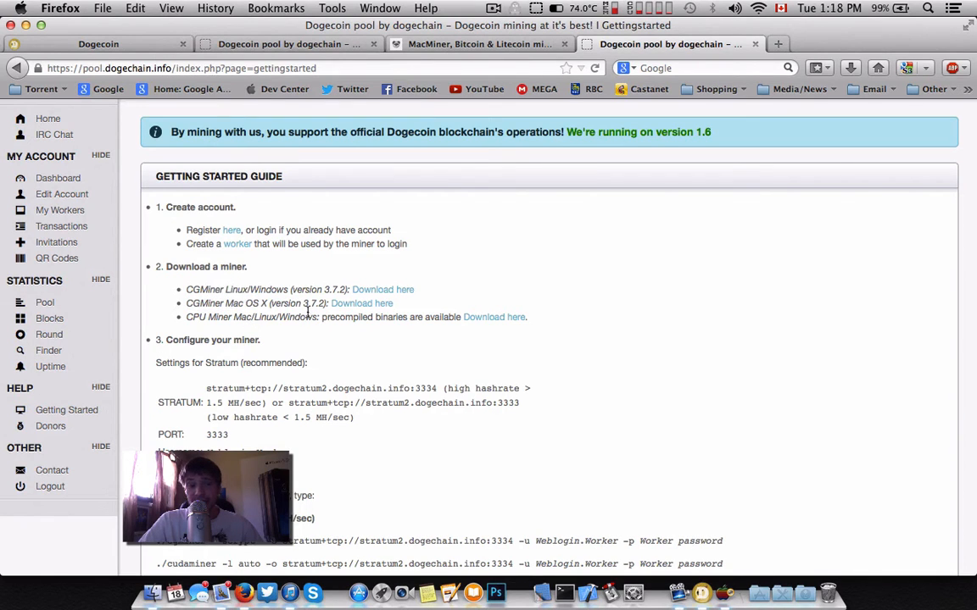
pyautogui.scroll(-3)
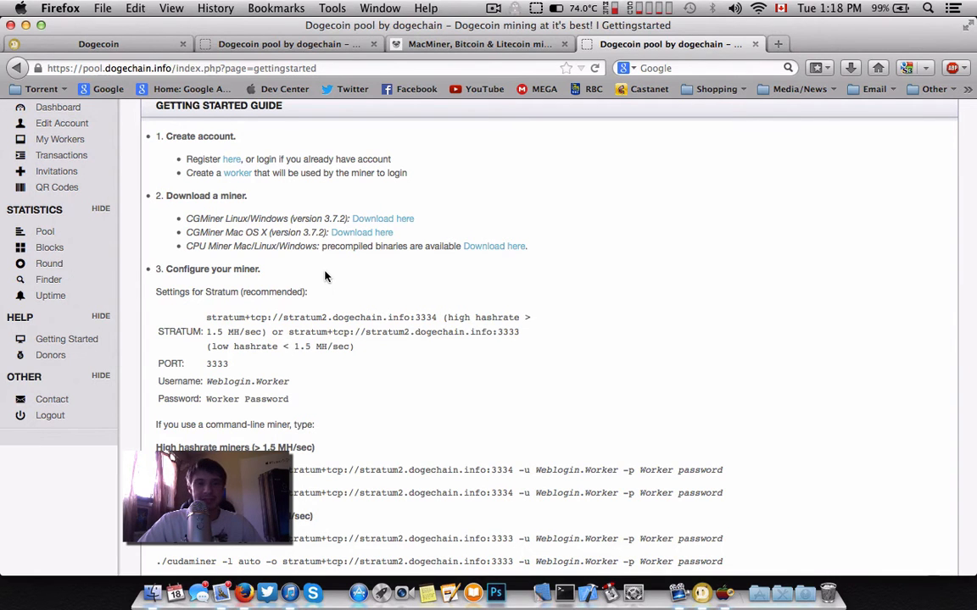
pyautogui.scroll(-3)
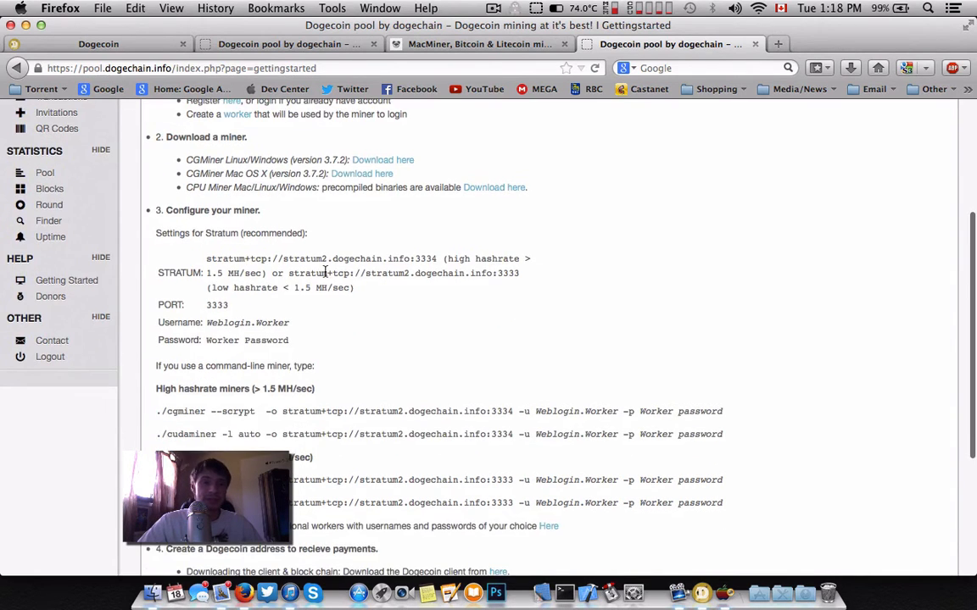
pyautogui.moveTo(312, 271)
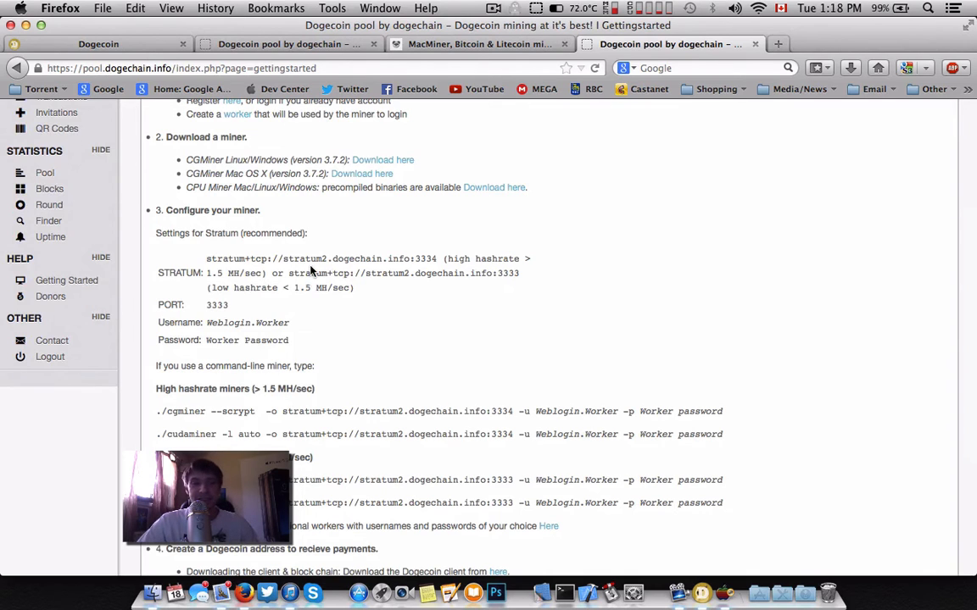
pyautogui.moveTo(322, 317)
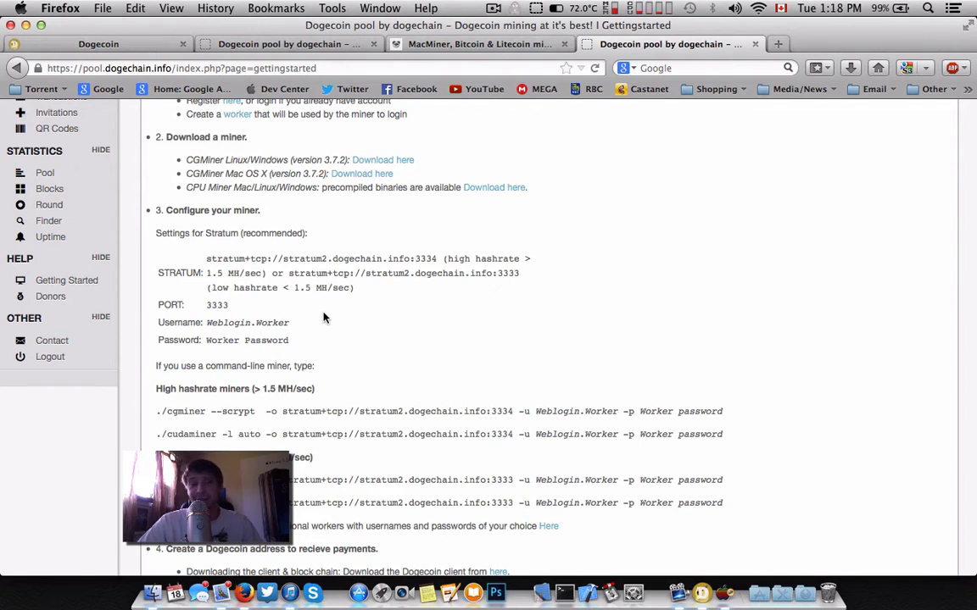
pyautogui.moveTo(312, 204)
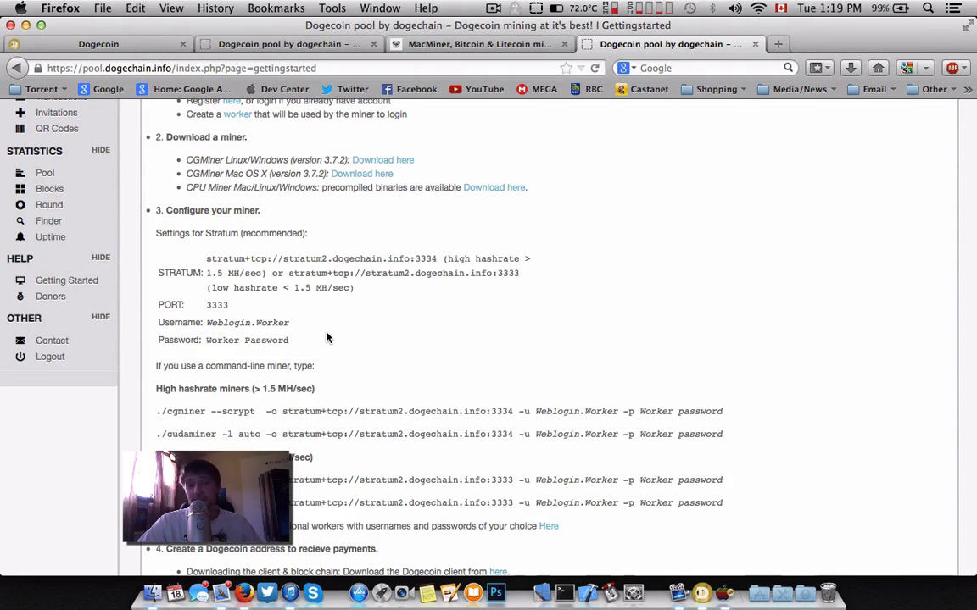
pyautogui.scroll(-3)
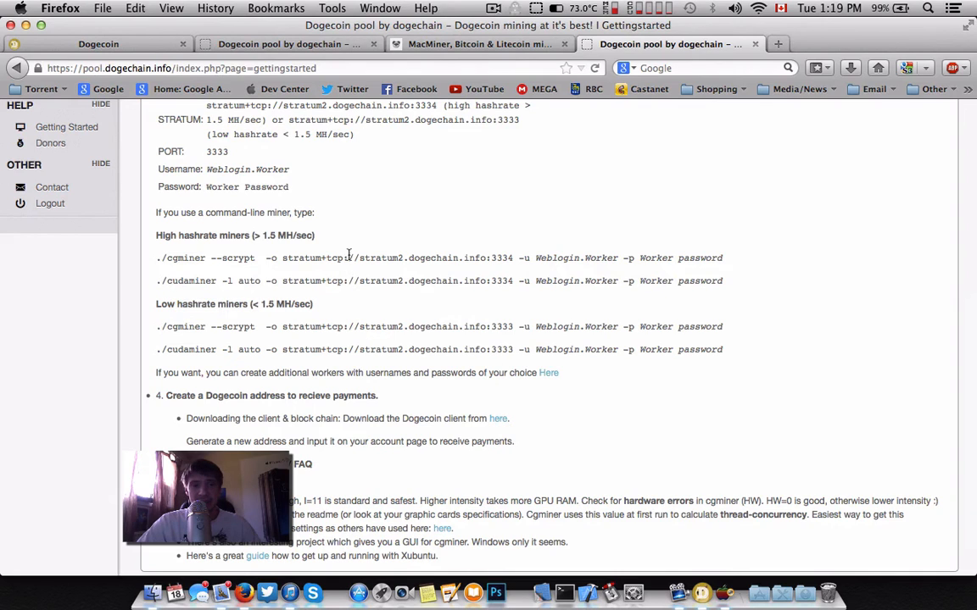
pyautogui.moveTo(188, 306)
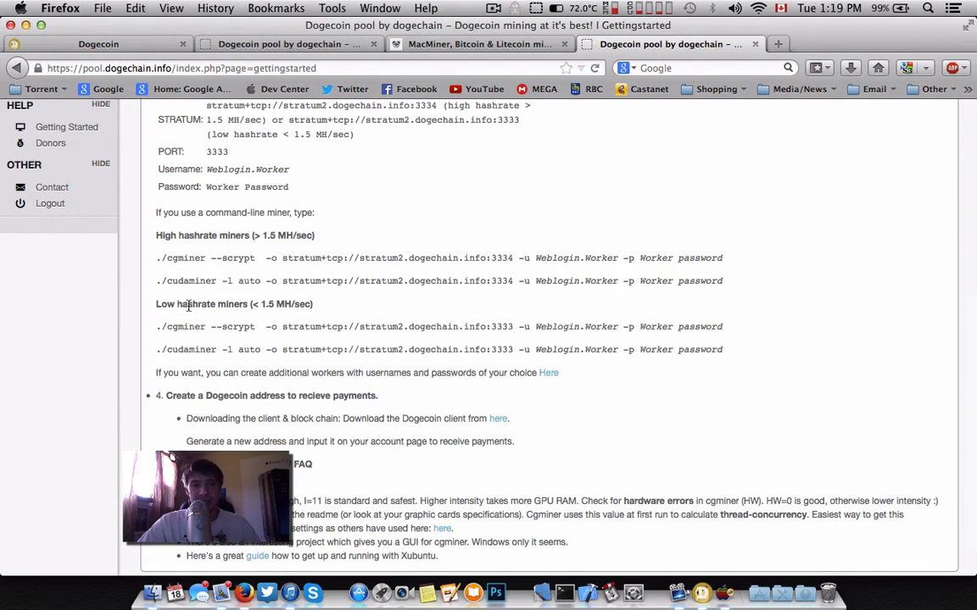
pyautogui.doubleClick(186, 304)
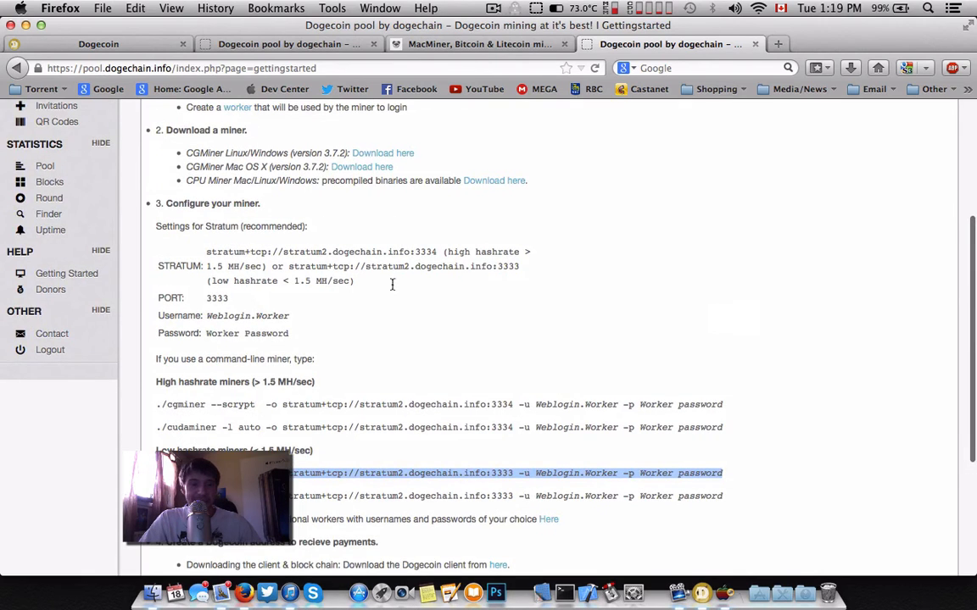
pyautogui.scroll(-3)
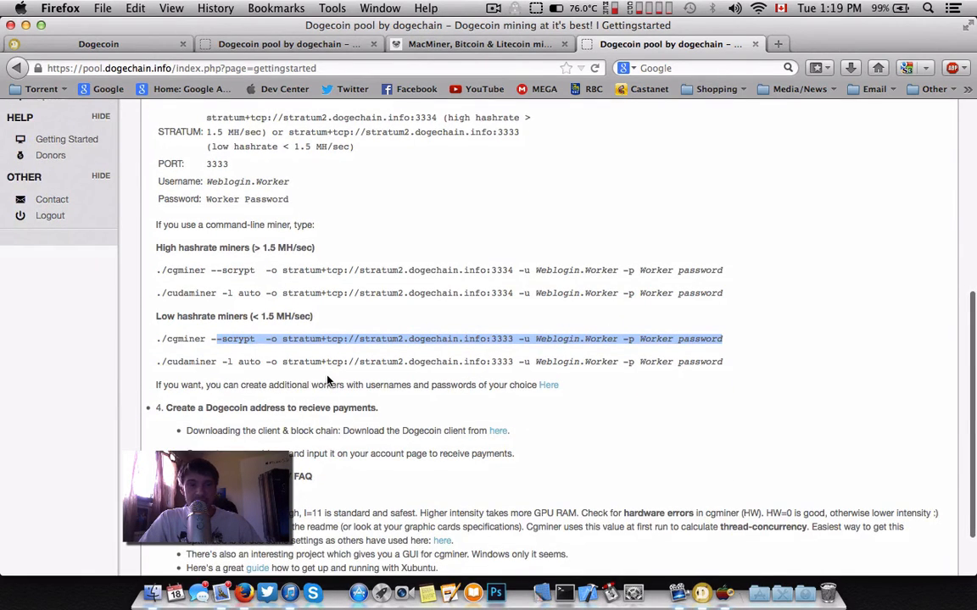
pyautogui.moveTo(346, 397)
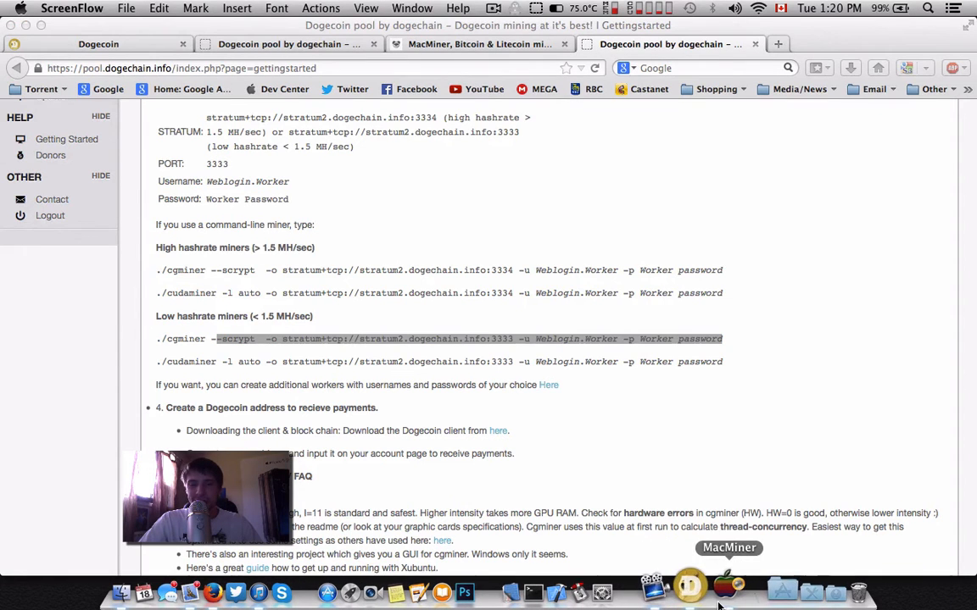
pyautogui.click(728, 591)
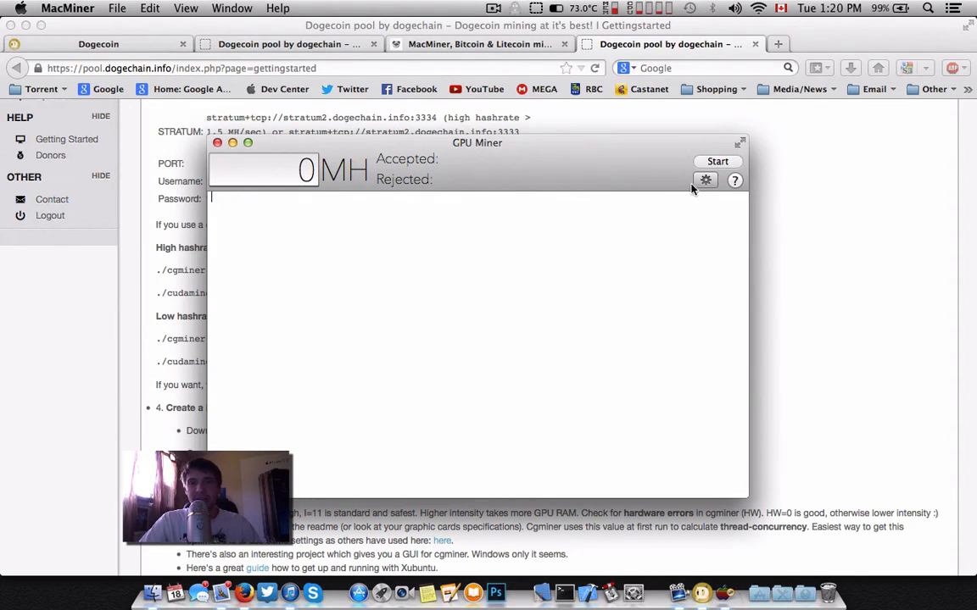
# Open MacMiner's GPU Miner Options showing Scrypt, intensity 9 and work size 32.
pyautogui.click(705, 181)
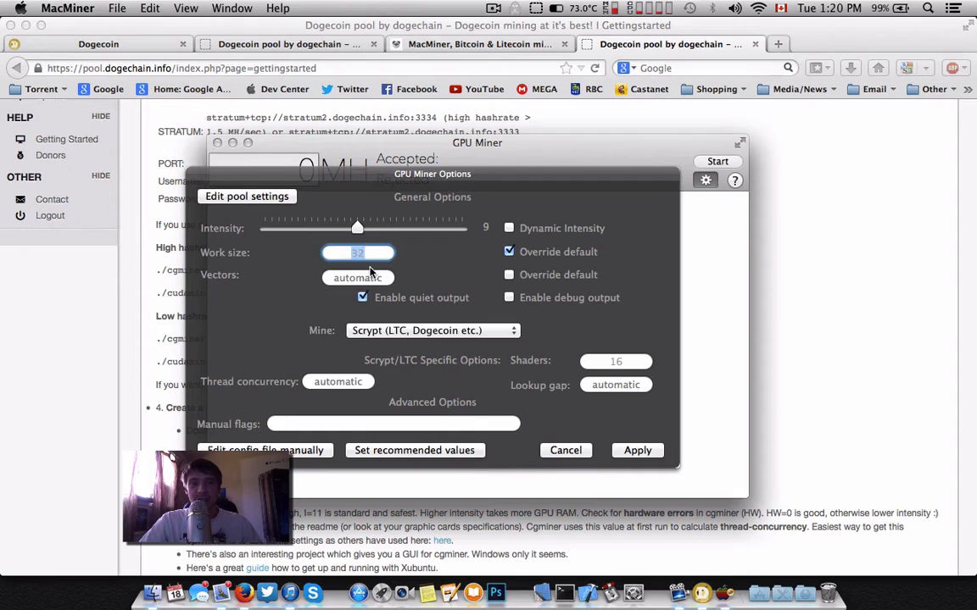
pyautogui.moveTo(295, 310)
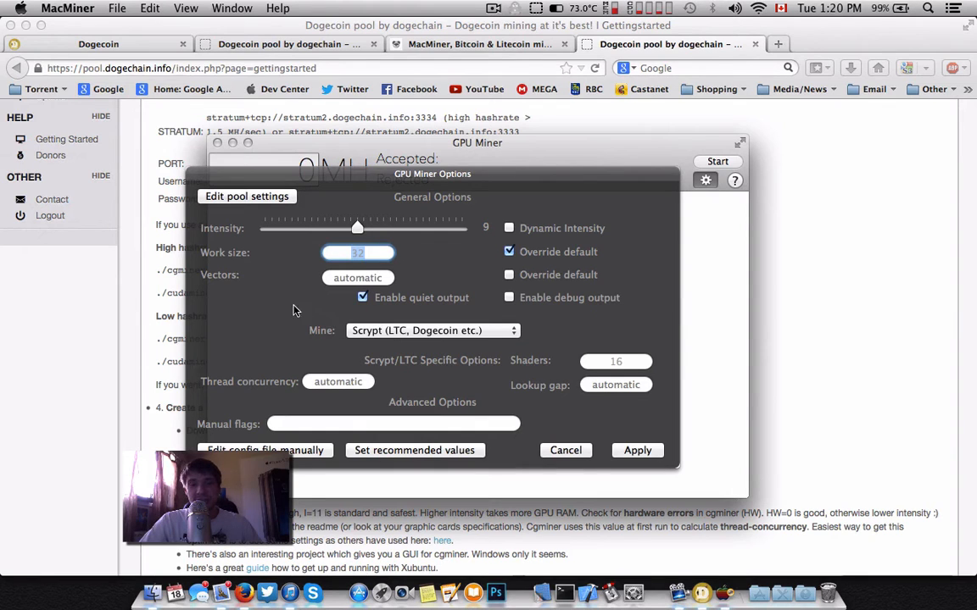
pyautogui.click(363, 297)
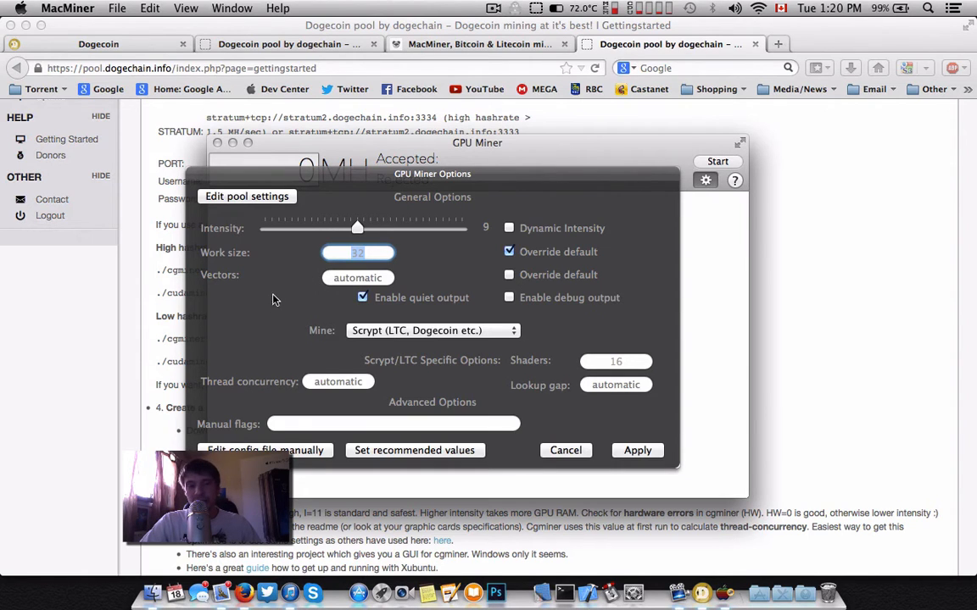
pyautogui.moveTo(362, 252)
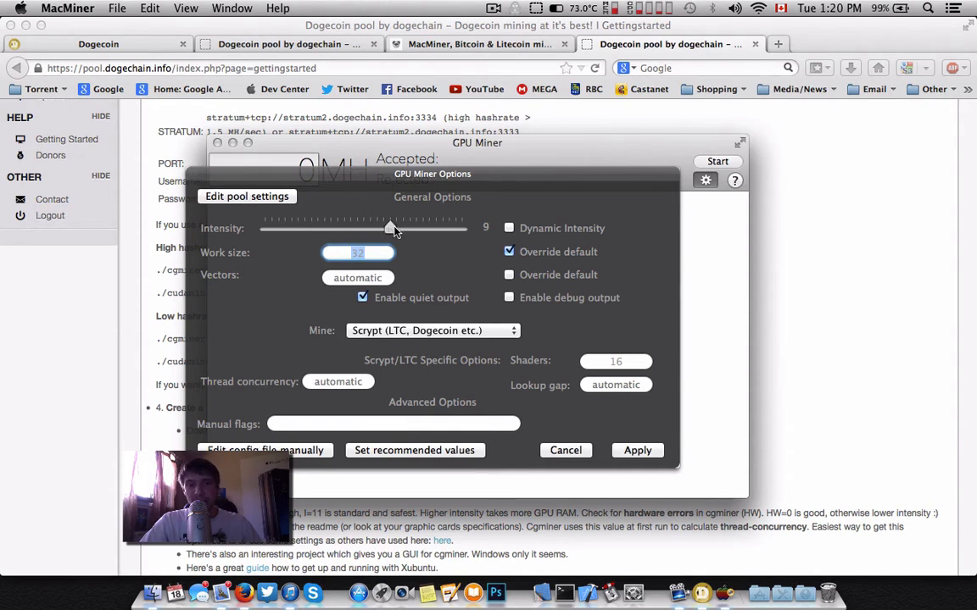
# Set the GPU Miner intensity slider to 10, keeping work size 32 and Scrypt.
pyautogui.moveTo(390, 229); pyautogui.dragTo(396, 229)
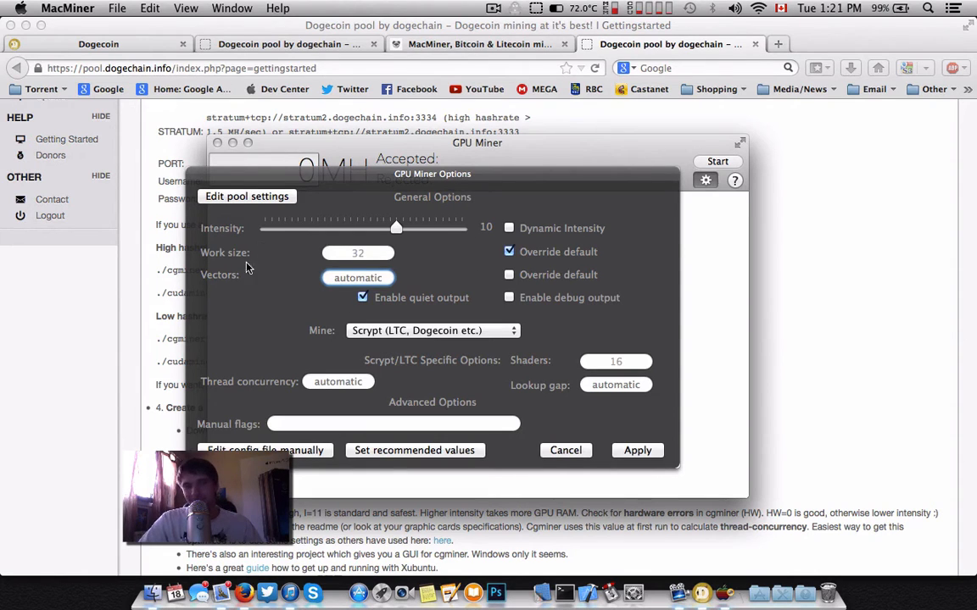
# Enable debug output, set intensity back to 9, and open the pool preferences.
pyautogui.click(357, 253)
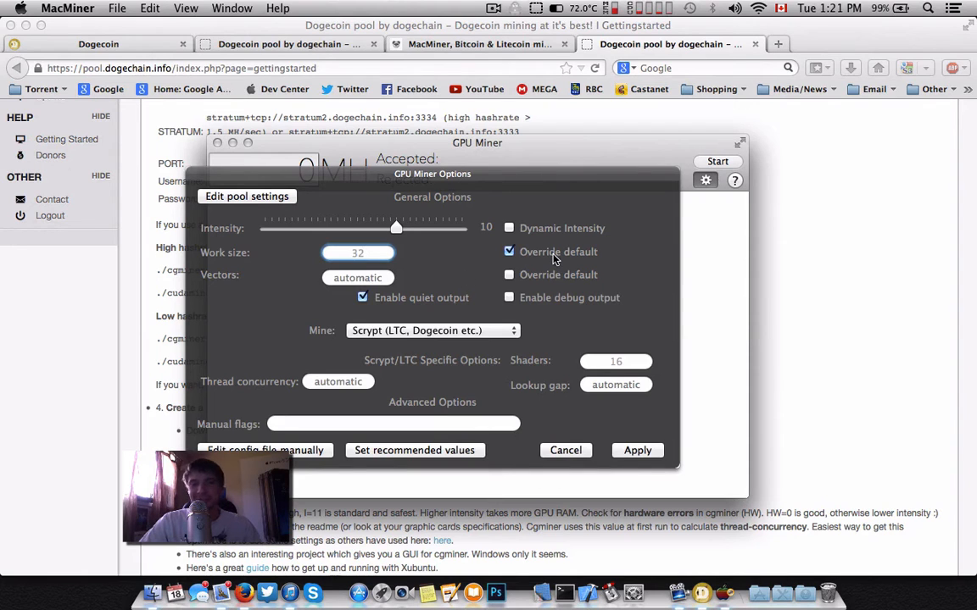
pyautogui.click(358, 253)
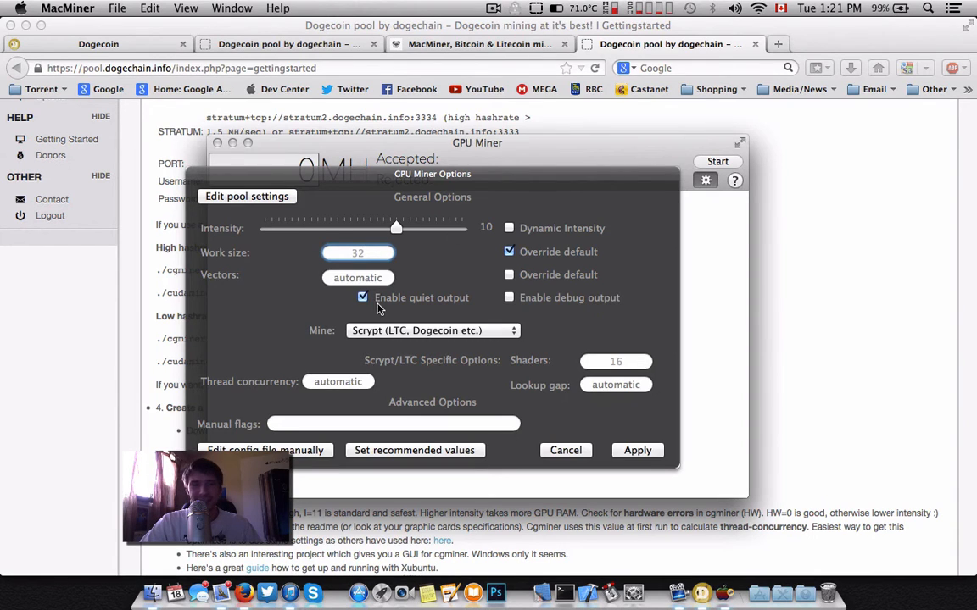
pyautogui.click(363, 297)
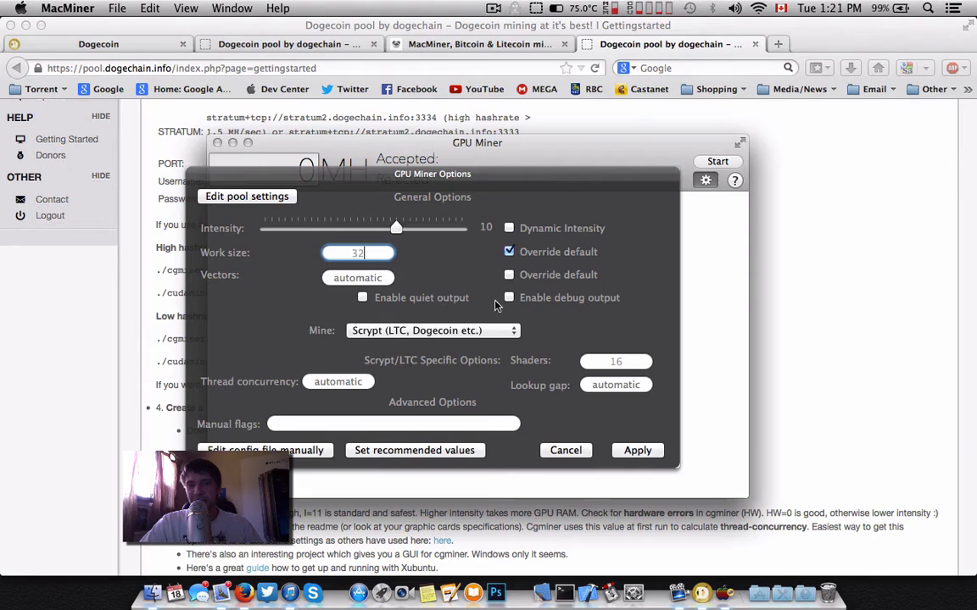
pyautogui.click(509, 297)
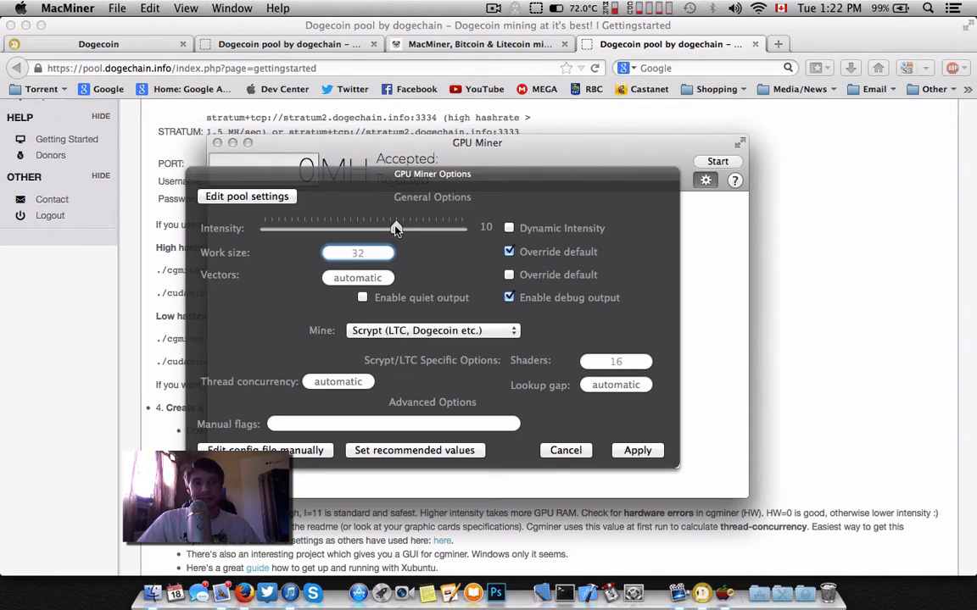
pyautogui.moveTo(399, 228); pyautogui.dragTo(391, 227)
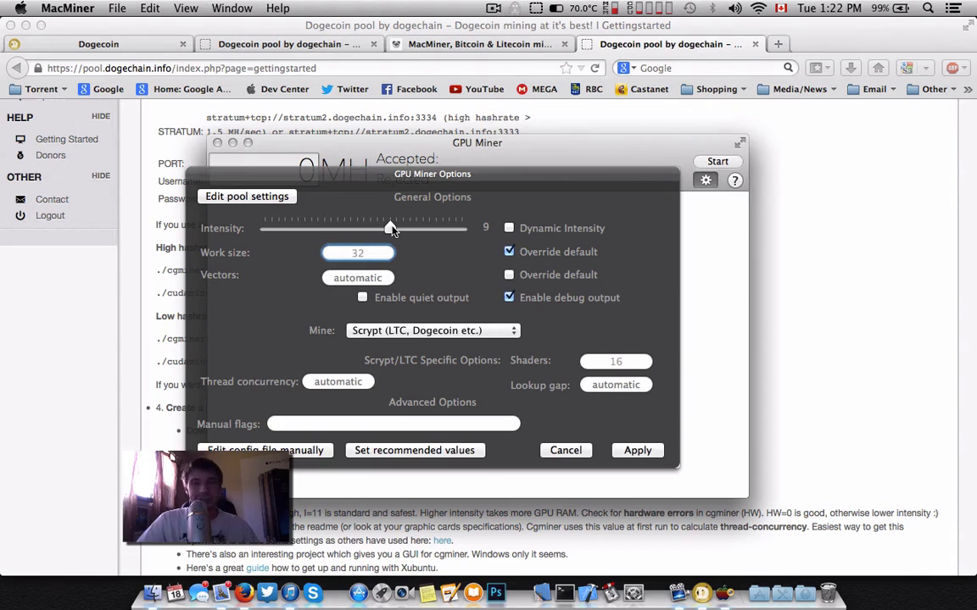
pyautogui.click(357, 253)
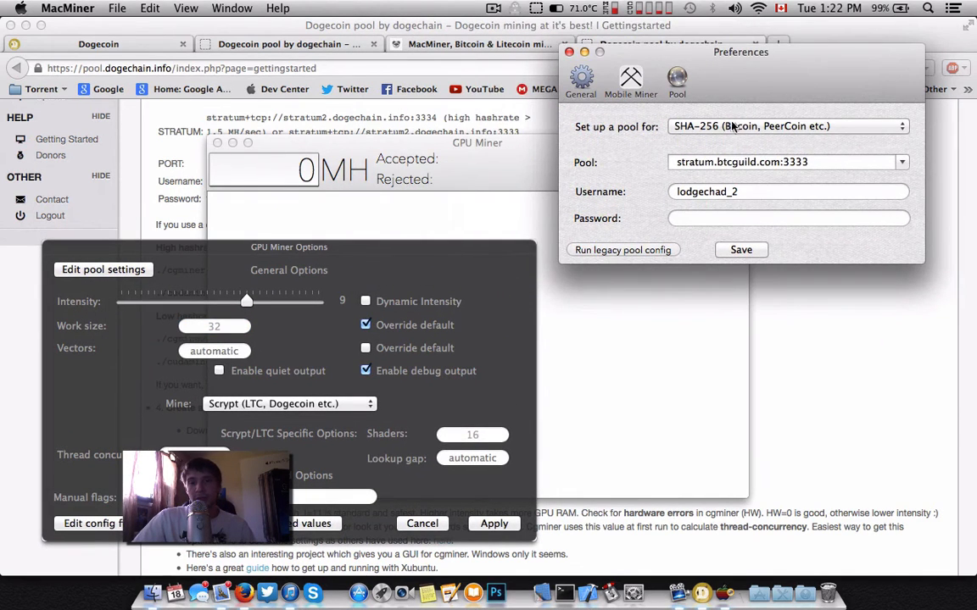
# Switch MacMiner's pool setup to Scrypt (Litecoin, Dogecoin) and return to the pool guide.
pyautogui.click(786, 126)
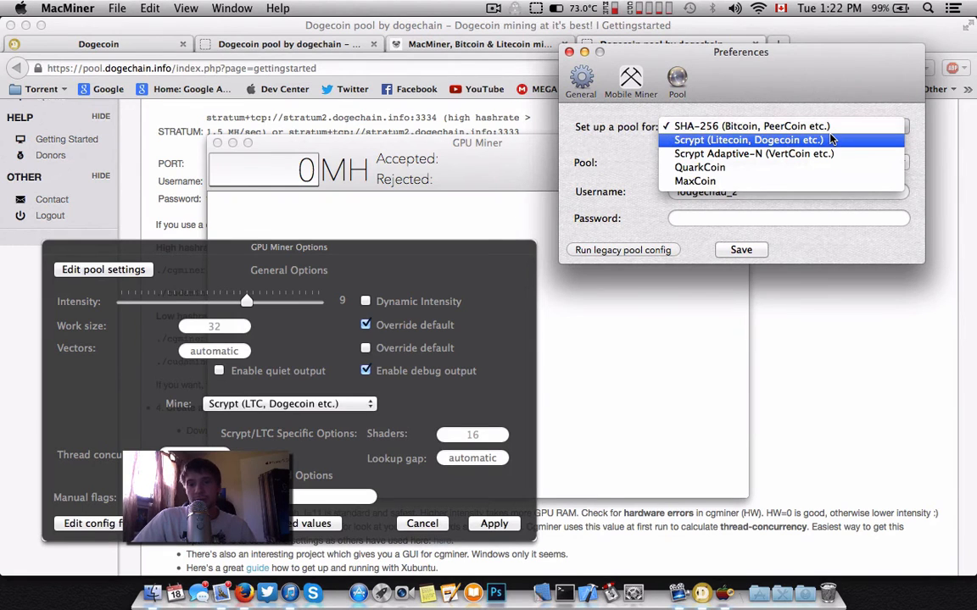
pyautogui.moveTo(752, 154)
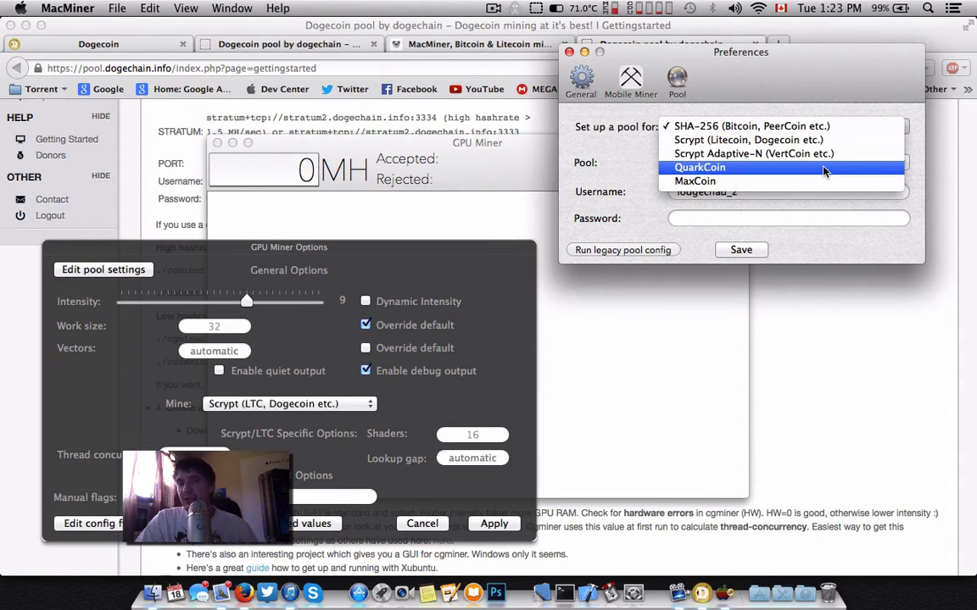
pyautogui.moveTo(721, 140)
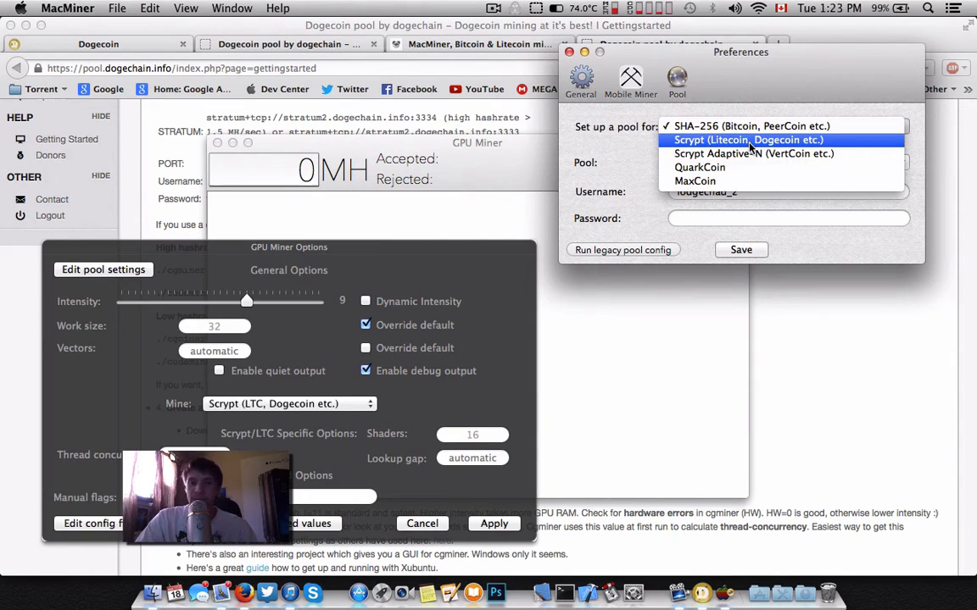
pyautogui.click(746, 140)
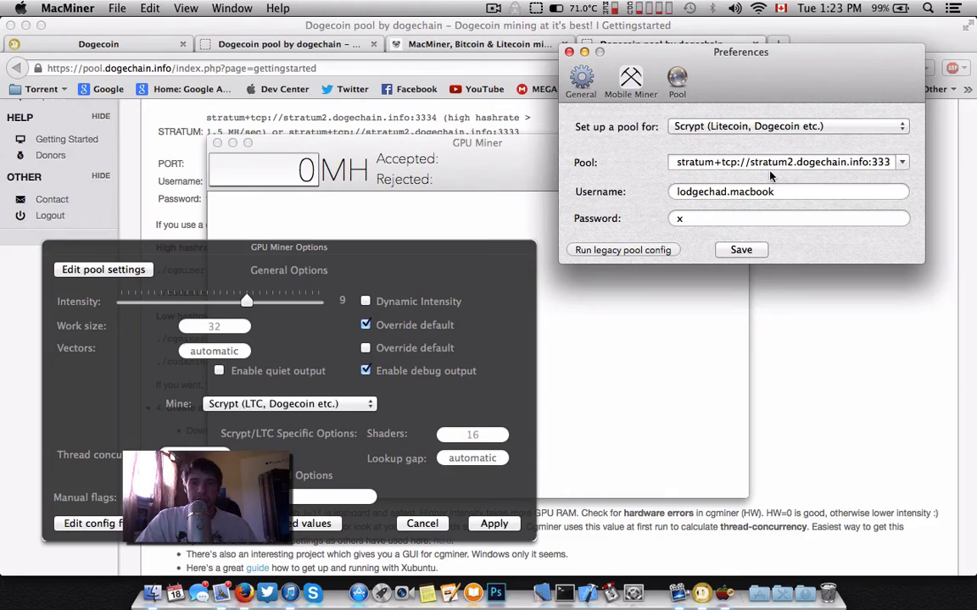
pyautogui.click(780, 162)
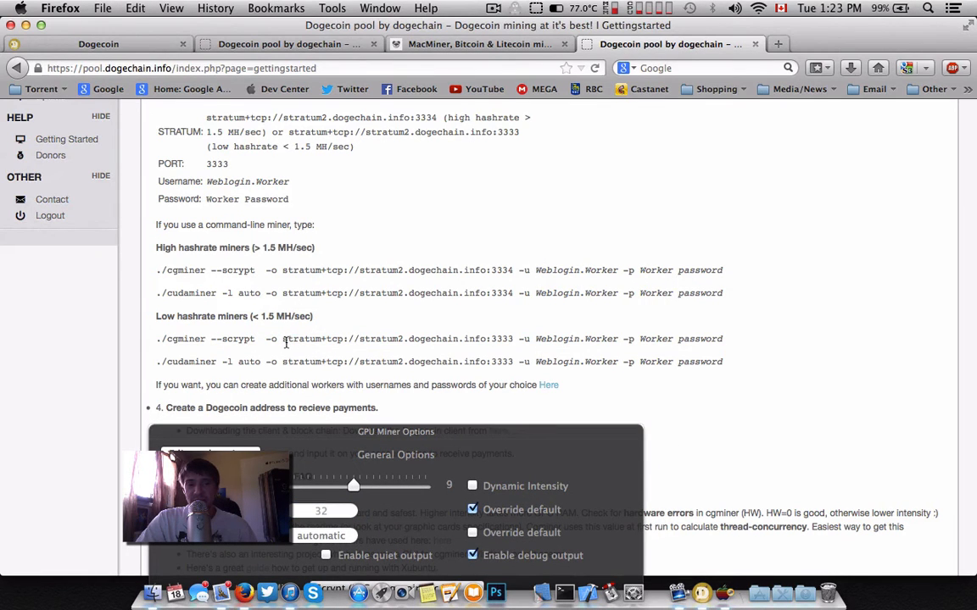
# Move the GPU Miner Options panel into view and type into the Pool field.
pyautogui.moveTo(283, 338); pyautogui.dragTo(532, 338)
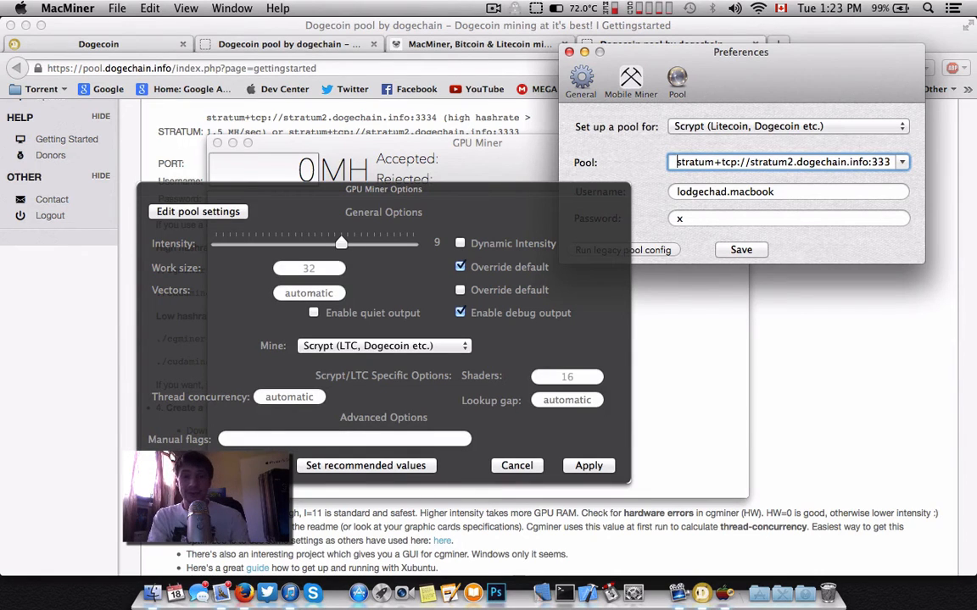
pyautogui.write('h')
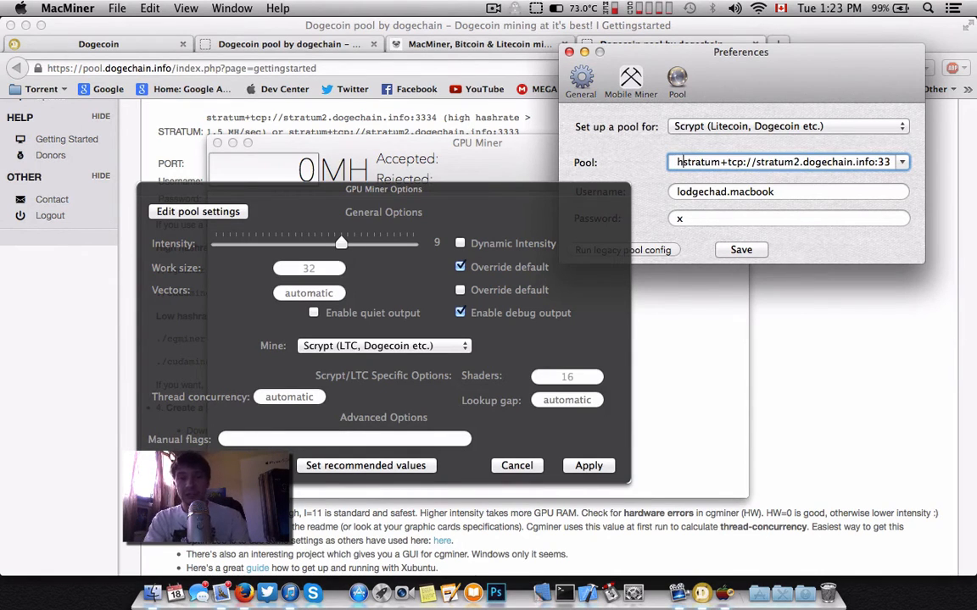
pyautogui.write('pp')
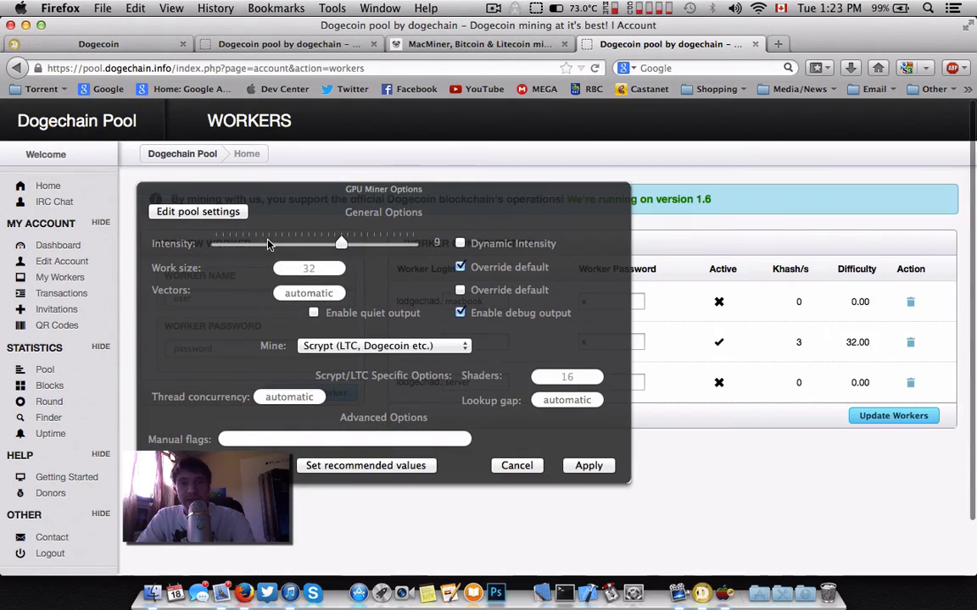
pyautogui.moveTo(464, 217)
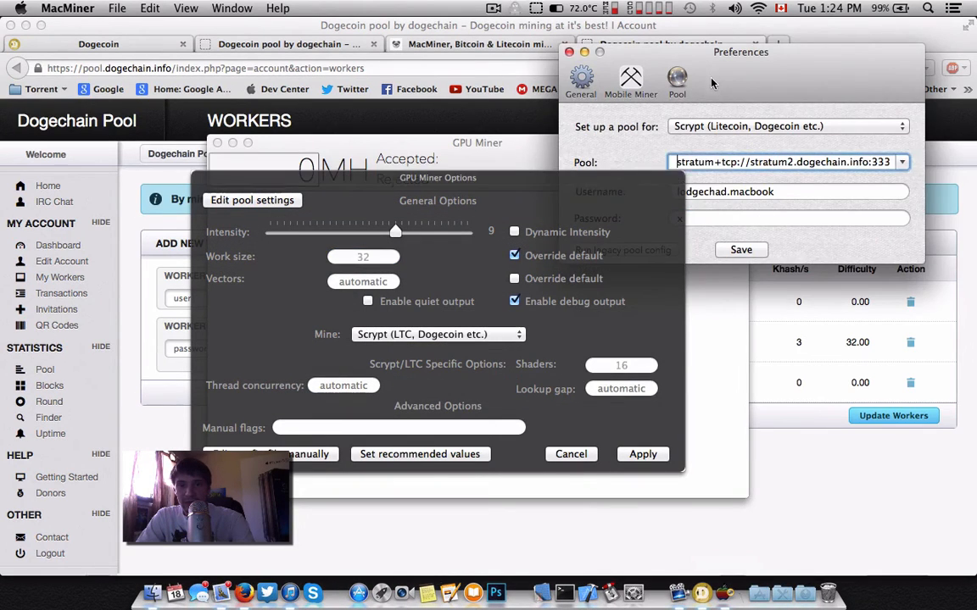
# Save the dogechain pool, acknowledge the confirmation, apply GPU miner options, and close Preferences.
pyautogui.click(740, 249)
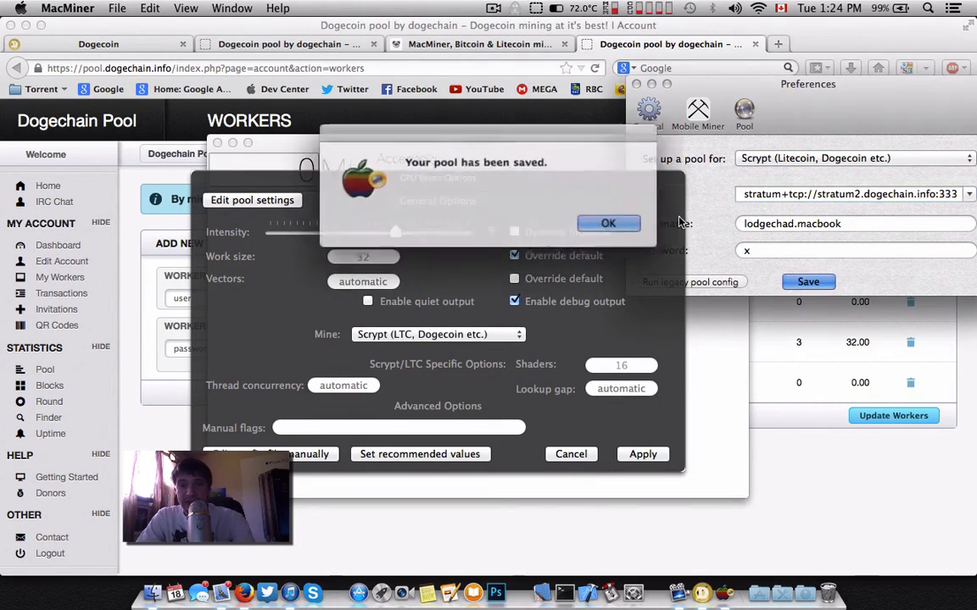
pyautogui.click(607, 223)
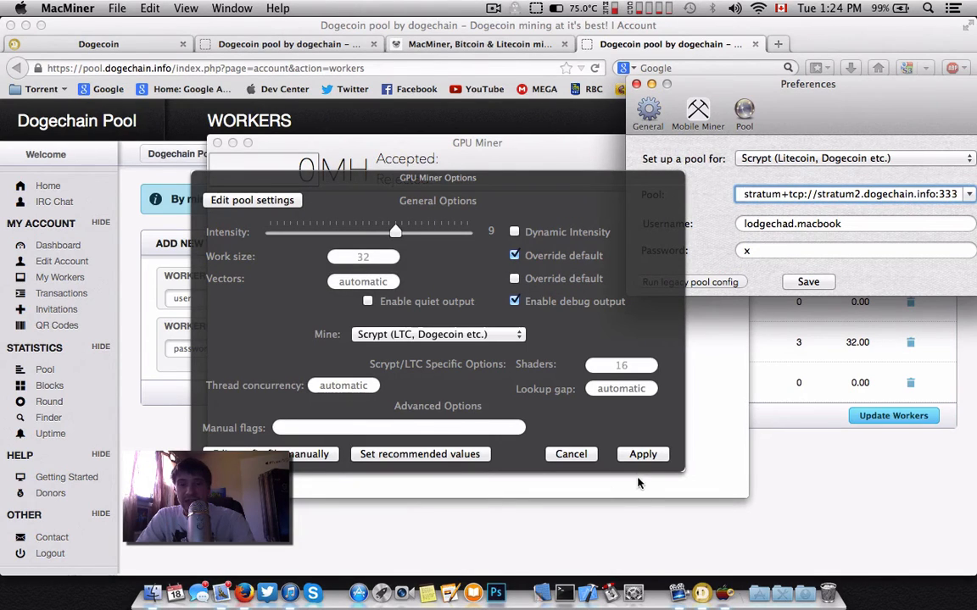
pyautogui.click(571, 453)
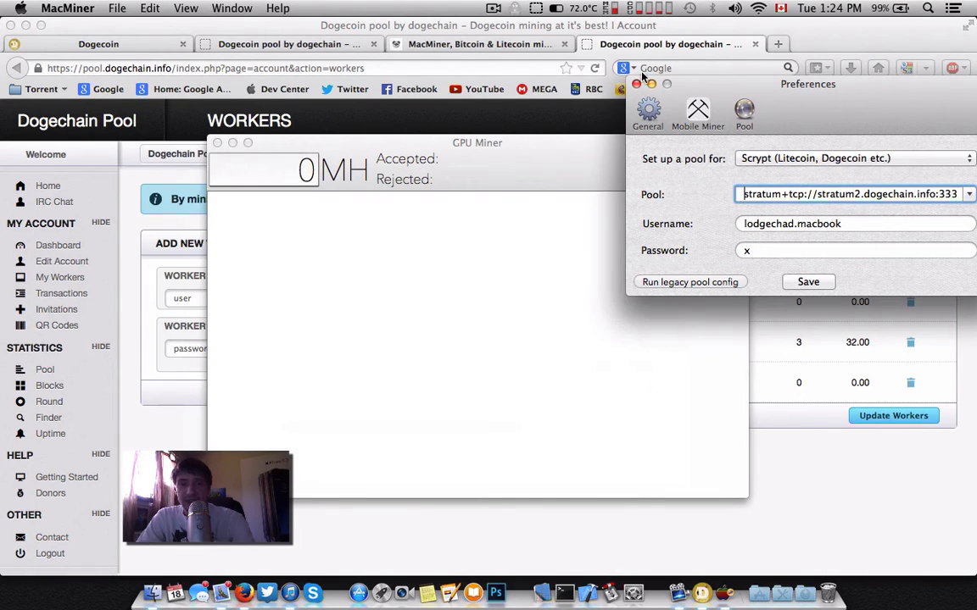
pyautogui.click(637, 83)
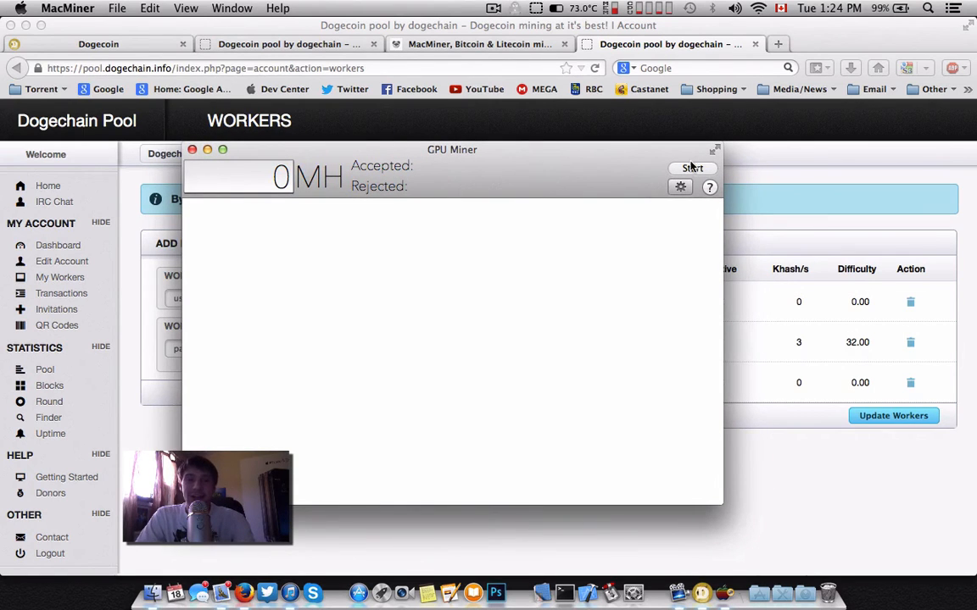
# Start GPU mining on the dogechain pool, dismiss the alert, and show Macs Fan Control.
pyautogui.click(692, 168)
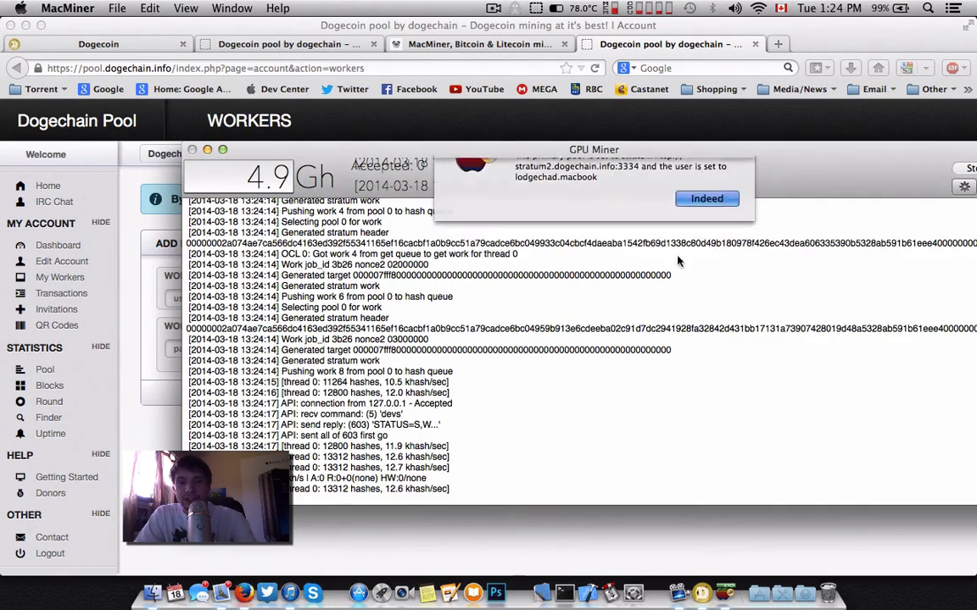
pyautogui.click(706, 197)
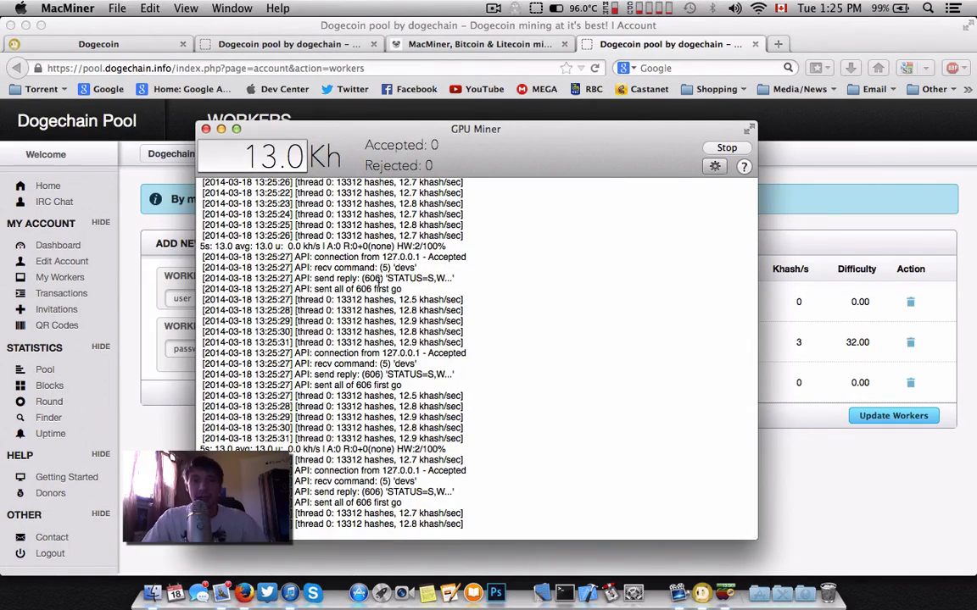
pyautogui.click(584, 8)
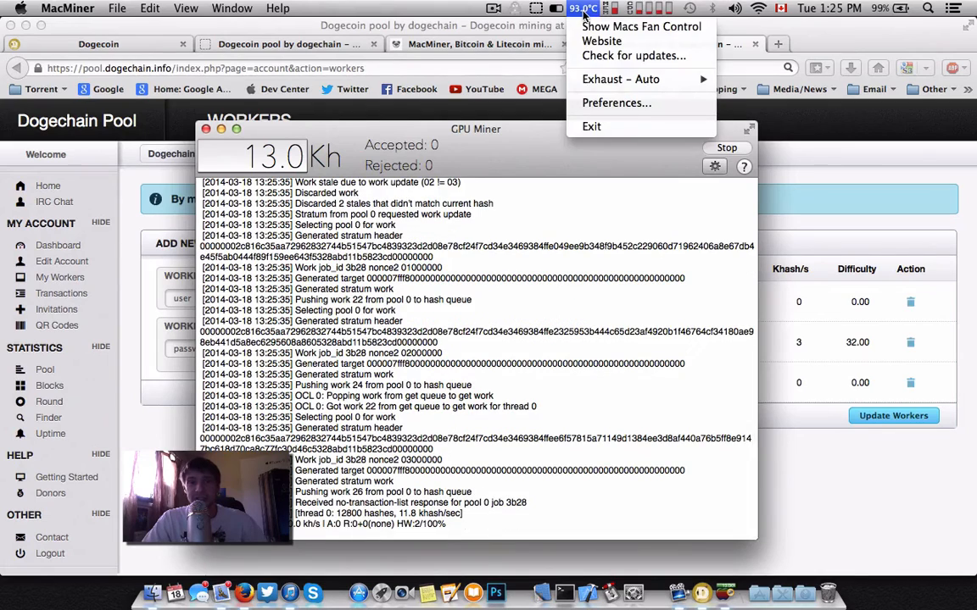
pyautogui.click(641, 27)
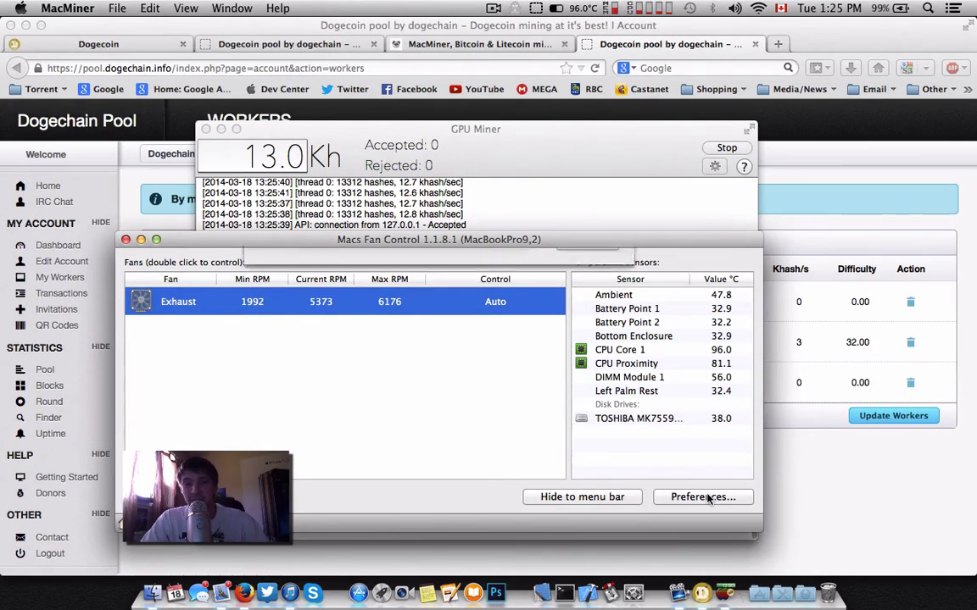
pyautogui.click(702, 497)
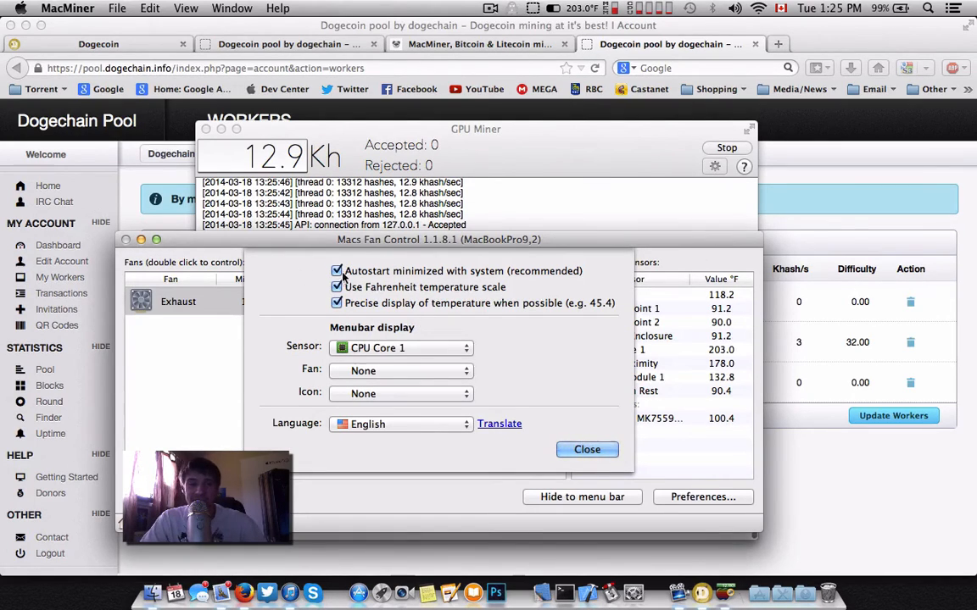
pyautogui.click(338, 286)
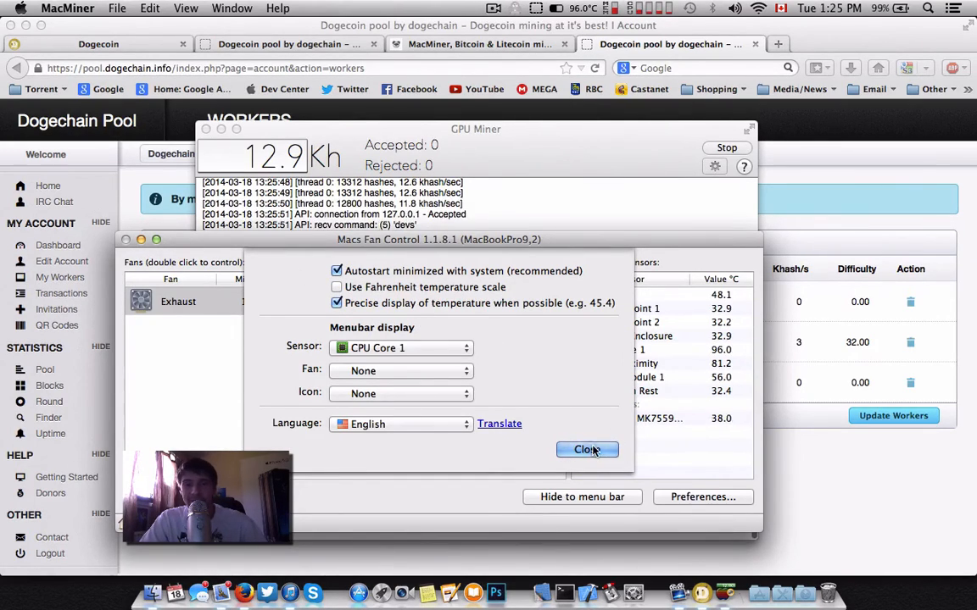
pyautogui.click(587, 449)
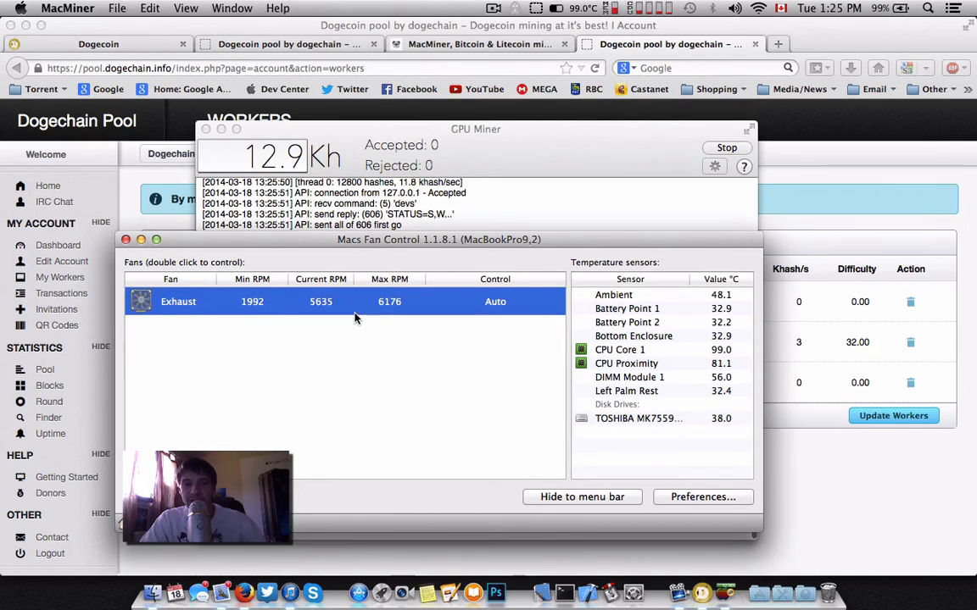
# Set the Exhaust fan to a constant 6176 RPM.
pyautogui.doubleClick(178, 301)
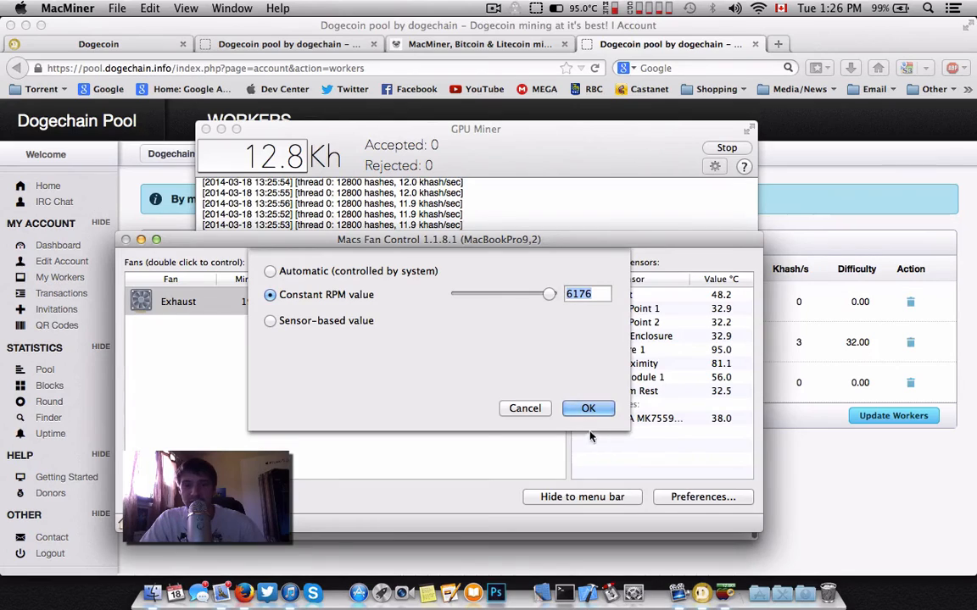
pyautogui.click(588, 408)
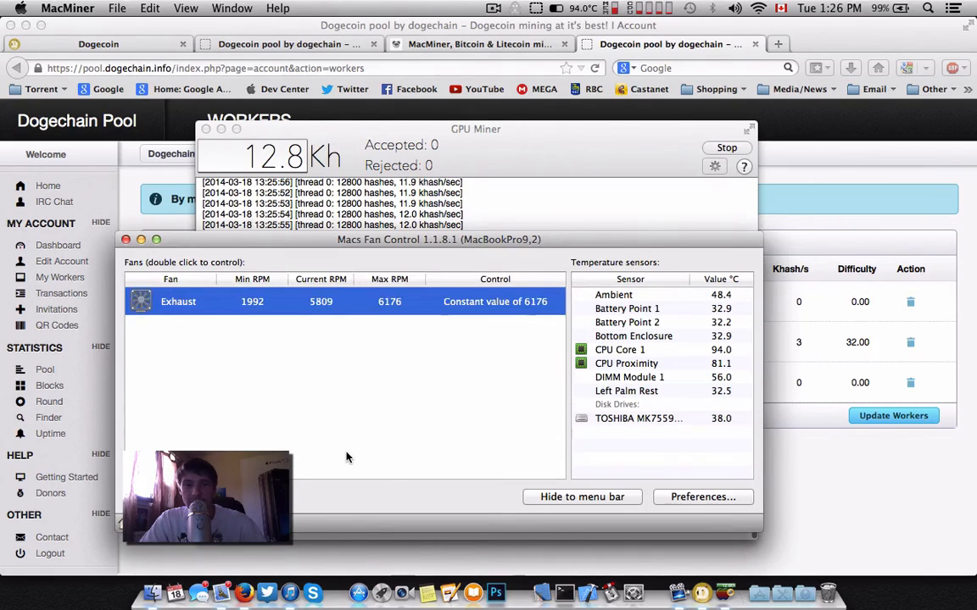